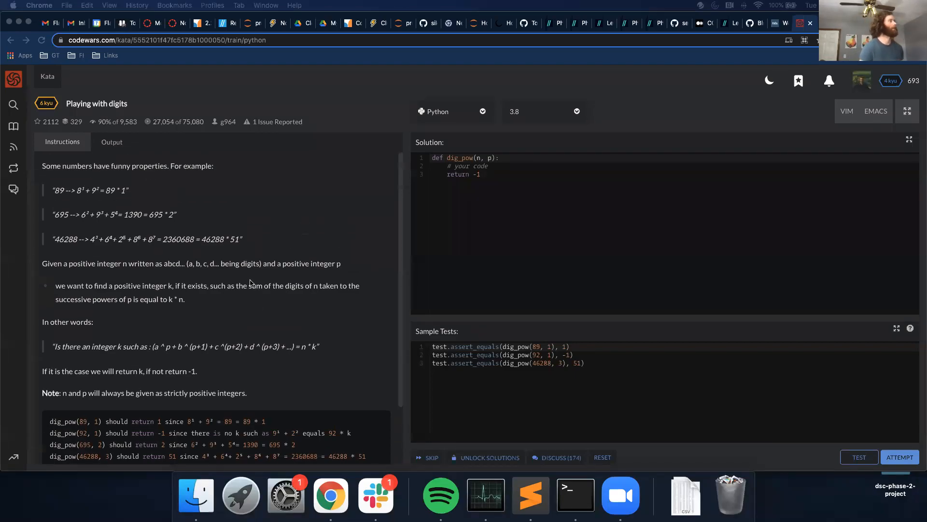
mouse_move(226, 302)
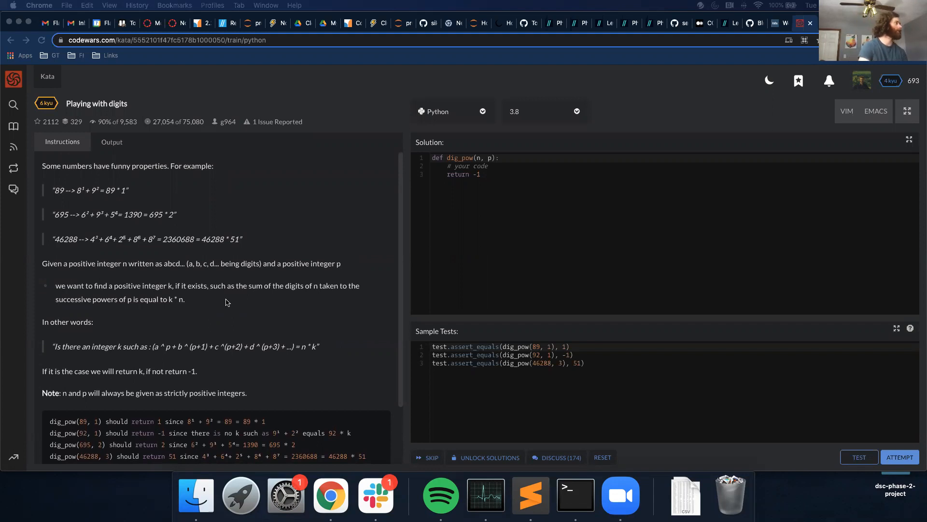
mouse_move(182, 191)
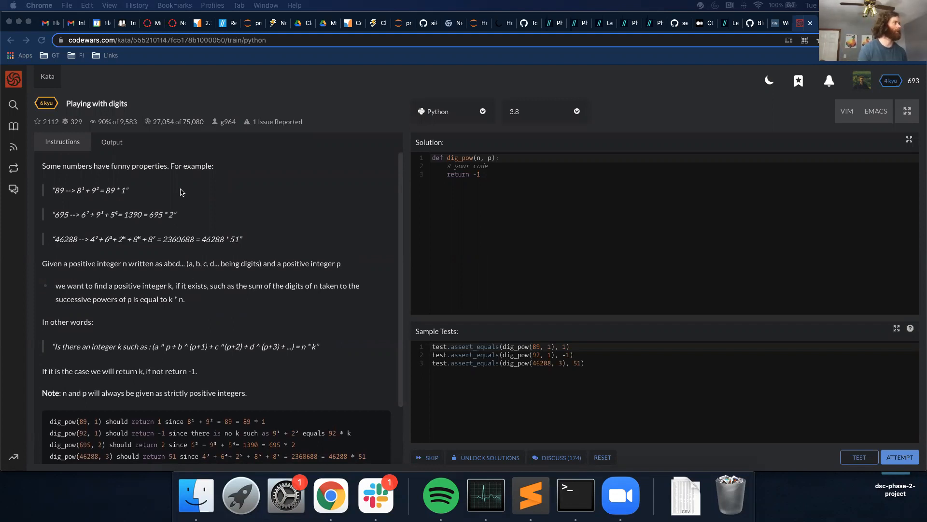
mouse_move(53, 197)
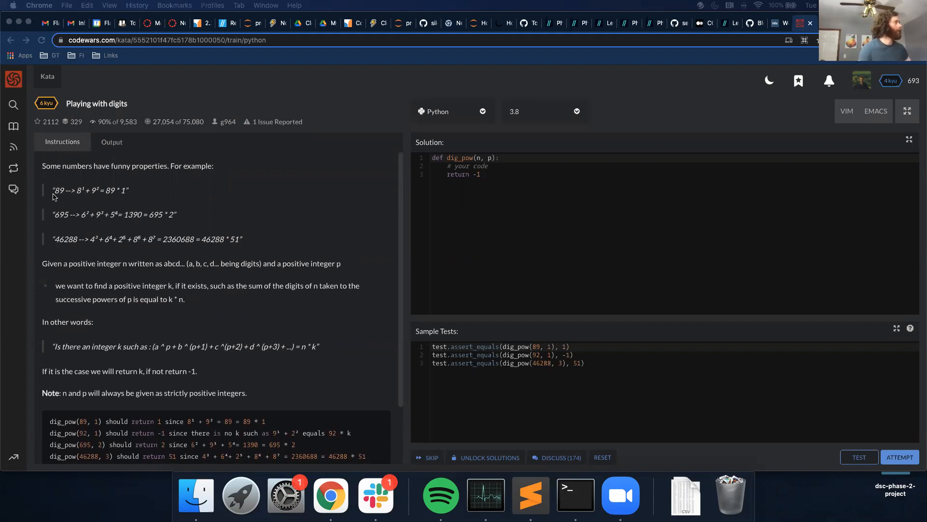
mouse_move(81, 194)
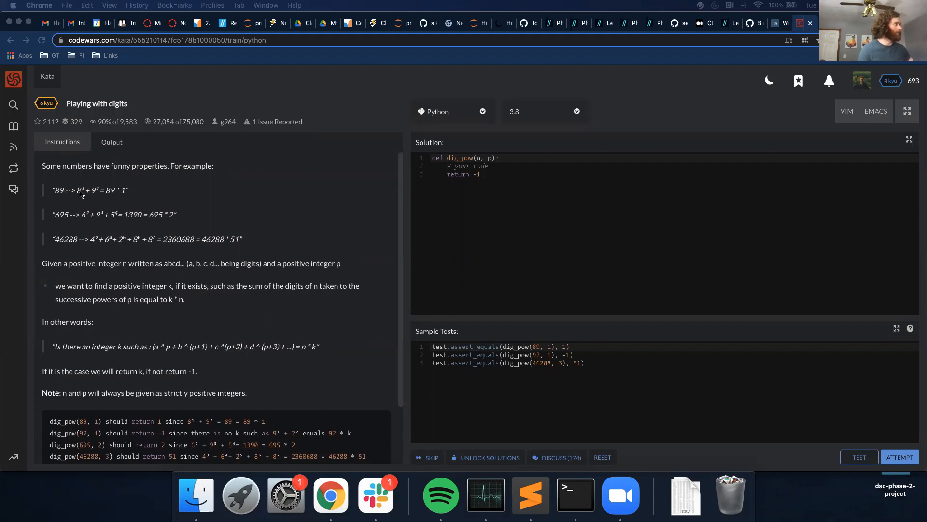
mouse_move(100, 190)
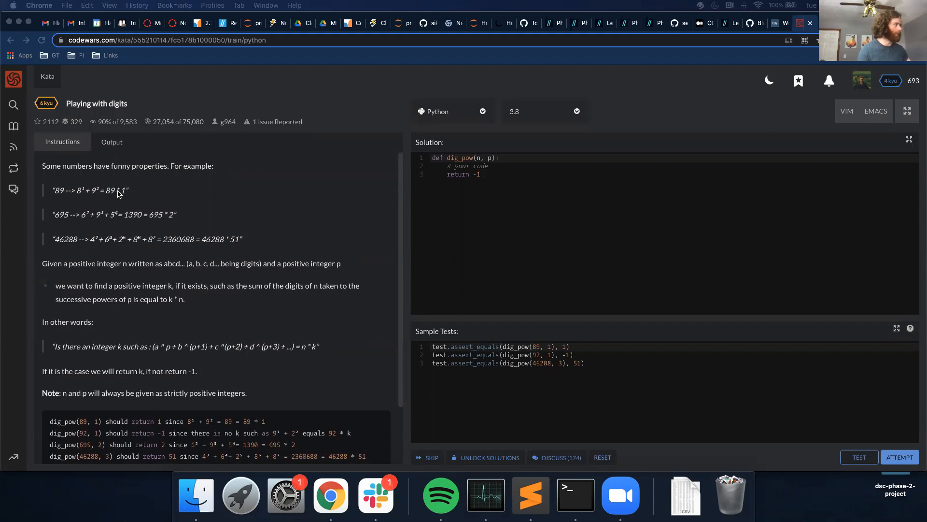
mouse_move(64, 223)
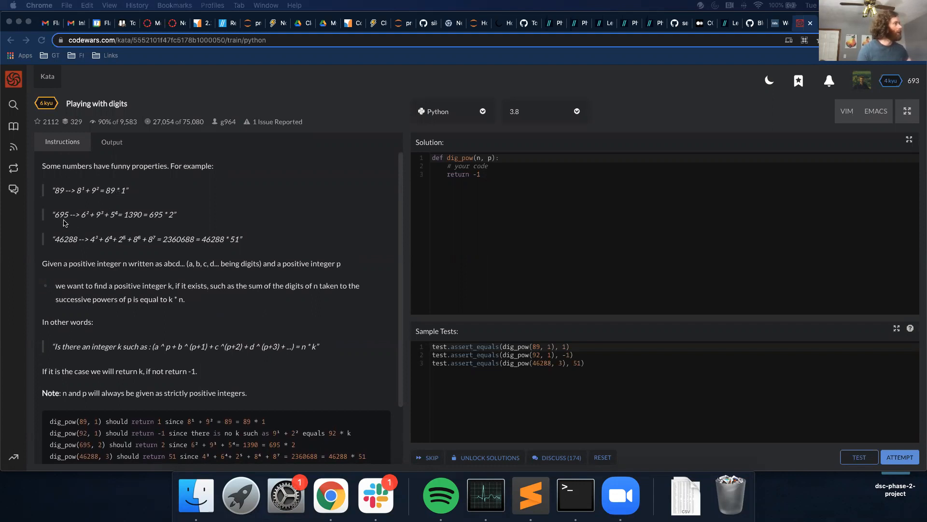
mouse_move(97, 223)
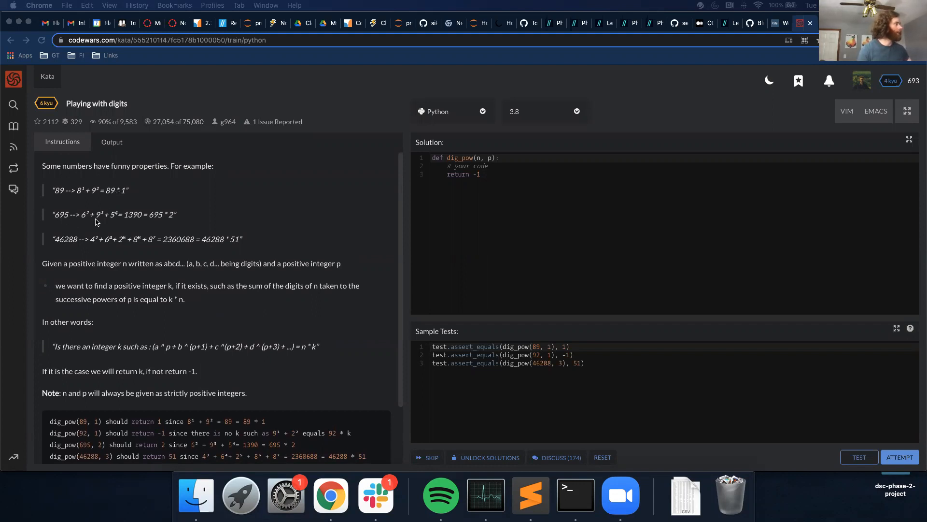
mouse_move(85, 219)
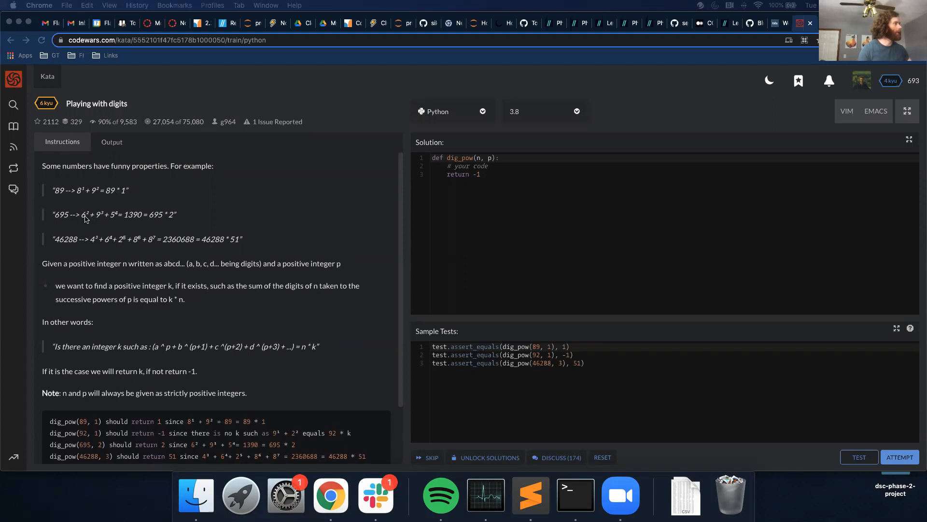
mouse_move(100, 220)
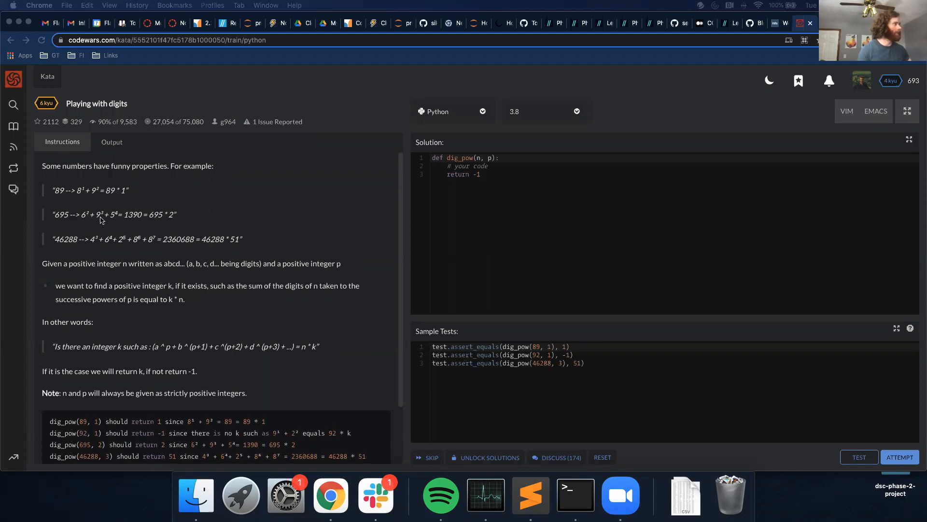
mouse_move(114, 215)
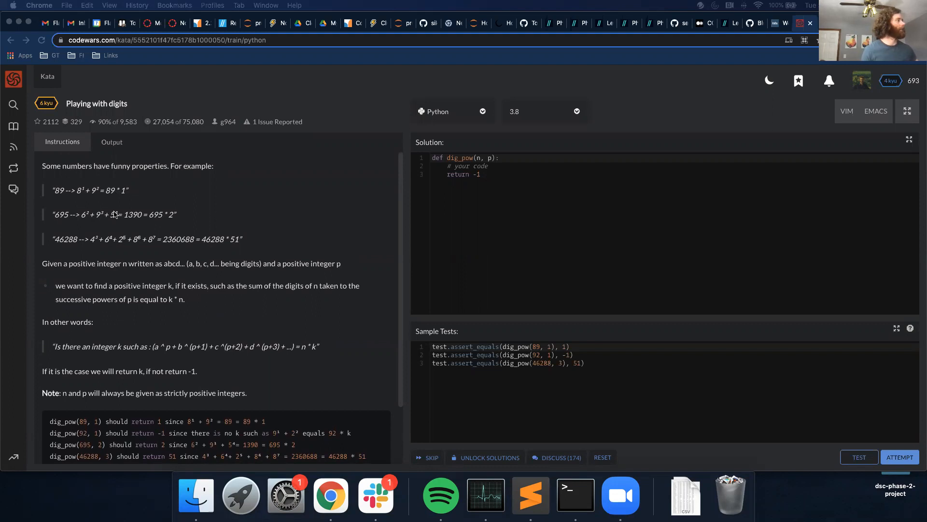
mouse_move(186, 201)
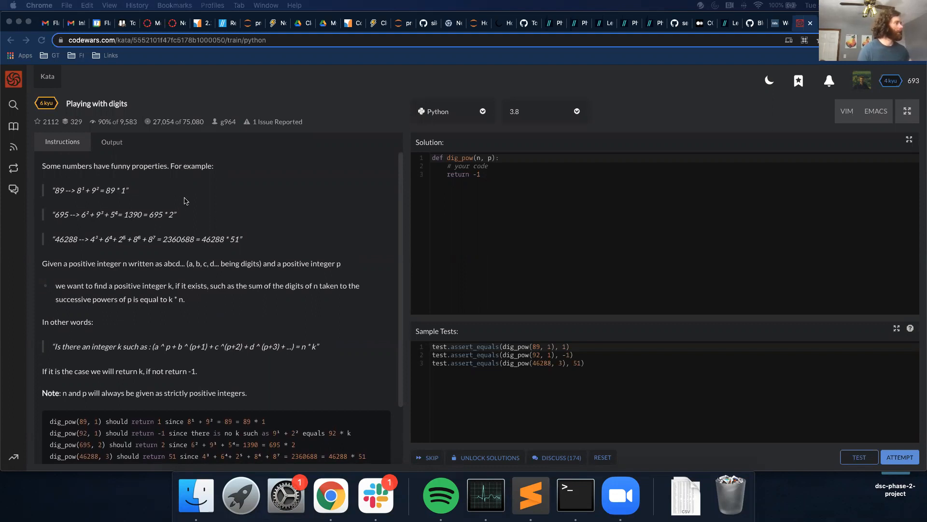
mouse_move(188, 199)
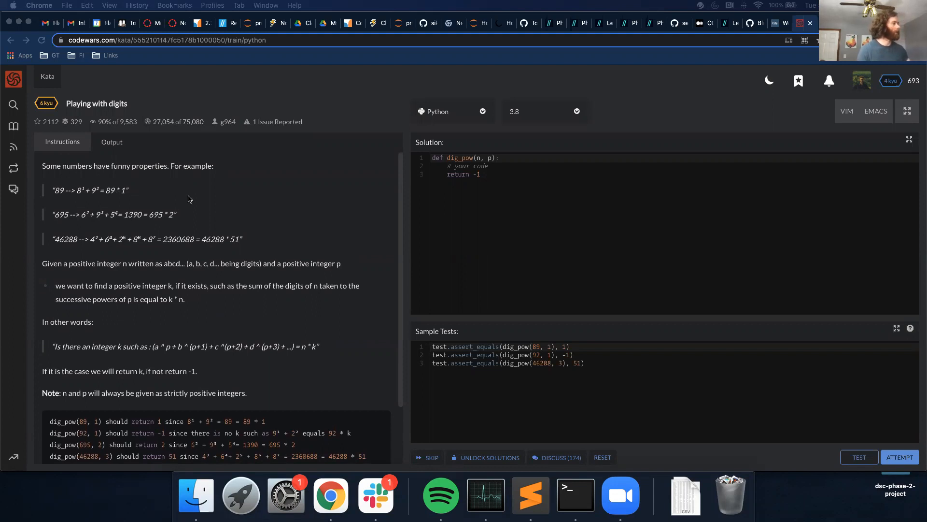
mouse_move(184, 207)
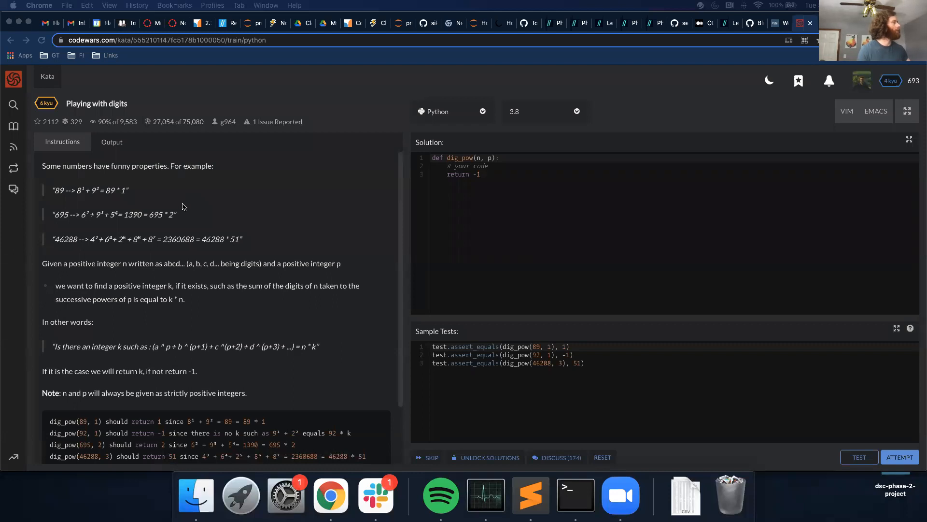
mouse_move(196, 210)
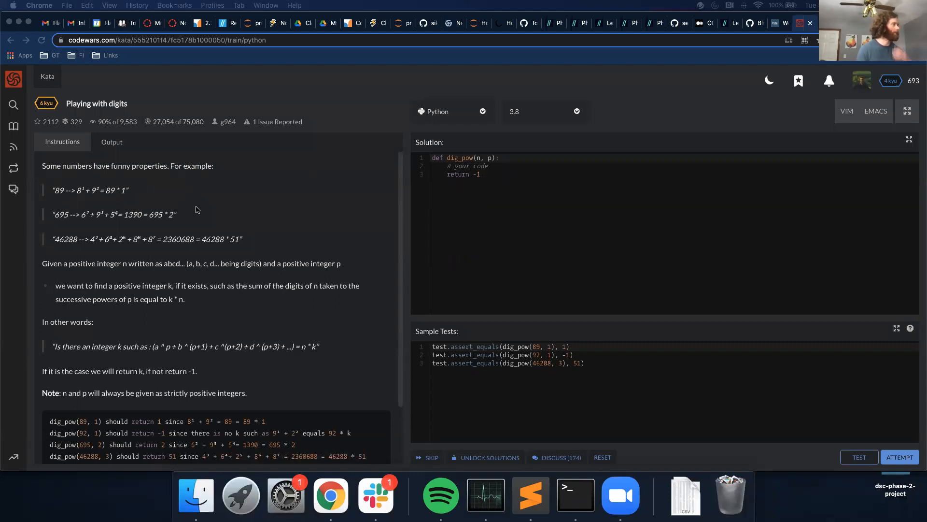
mouse_move(181, 222)
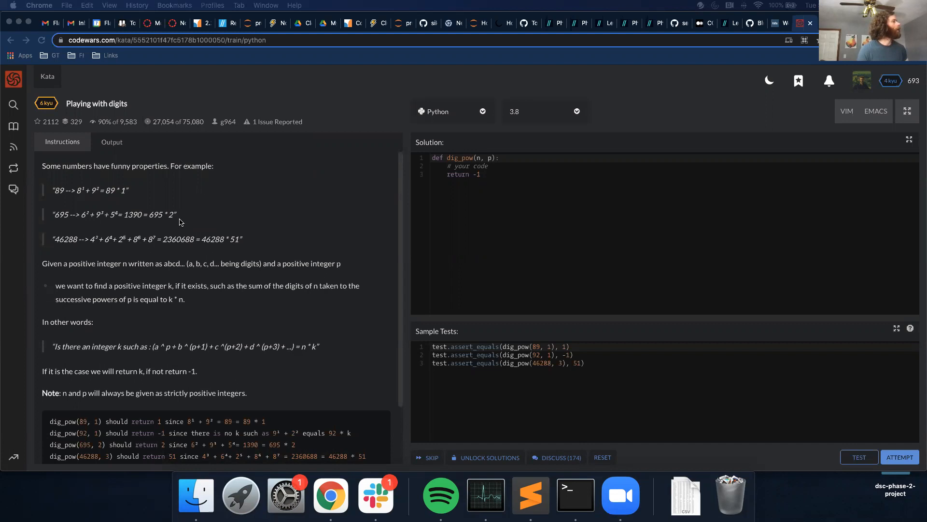
mouse_move(32, 270)
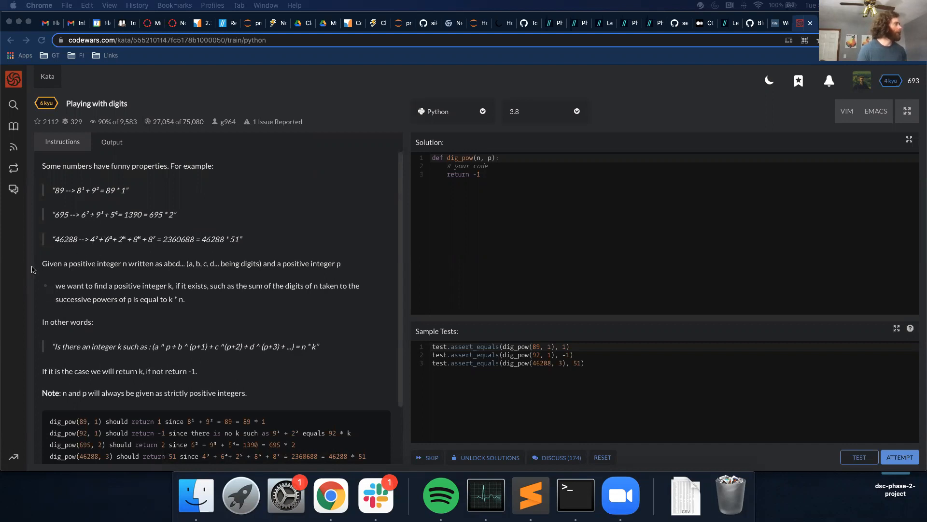
mouse_move(108, 265)
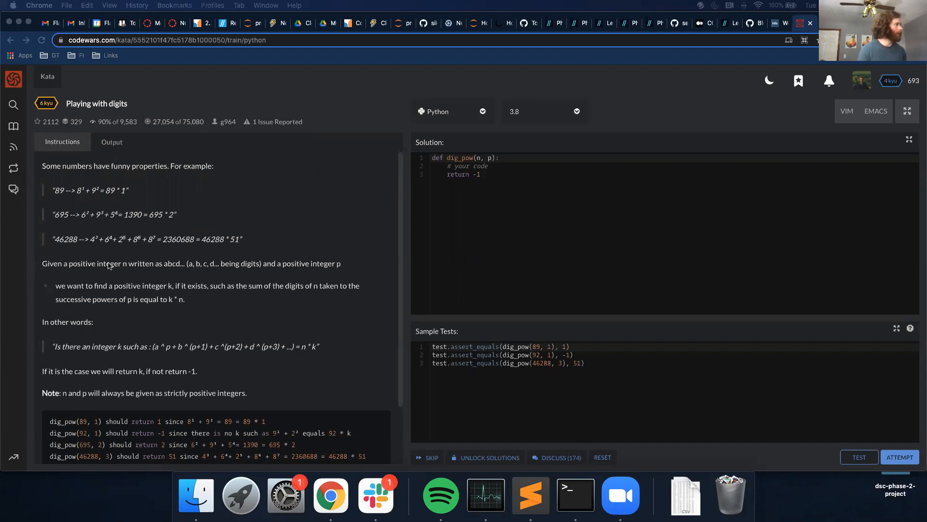
mouse_move(175, 267)
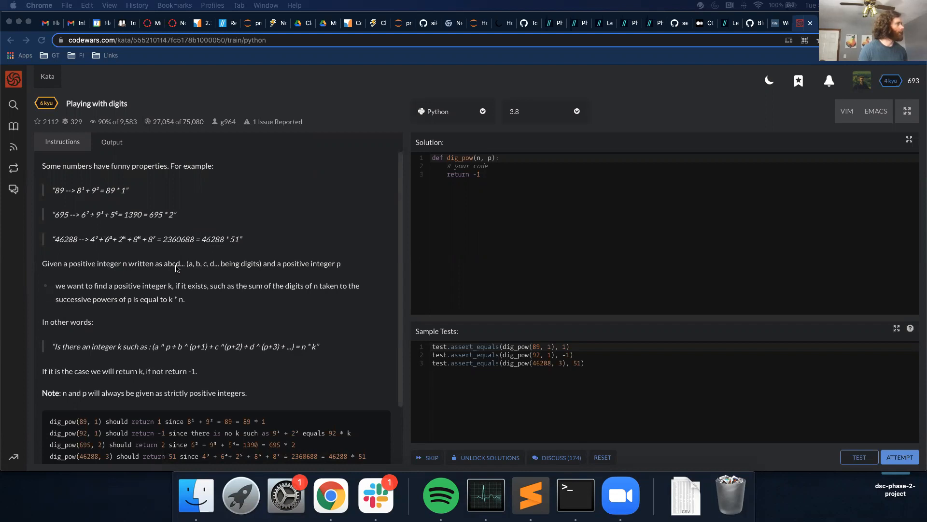
mouse_move(323, 269)
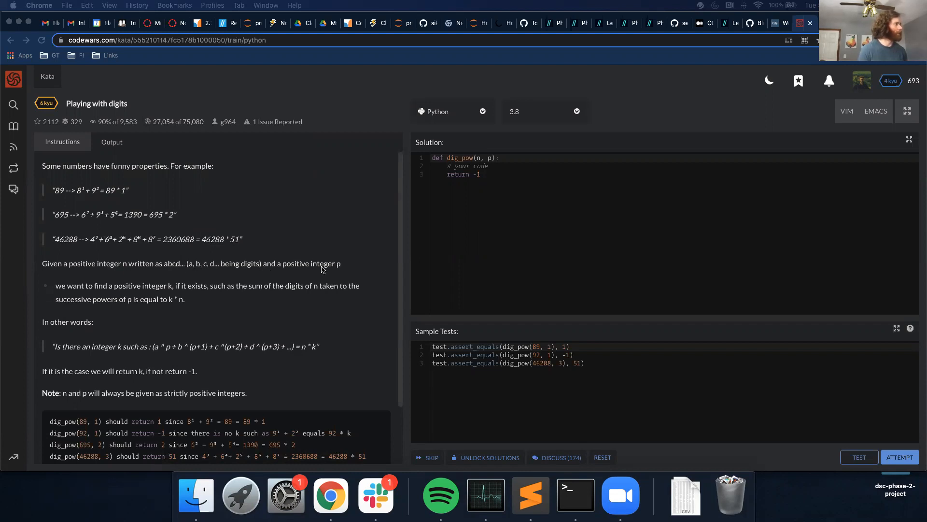
mouse_move(117, 298)
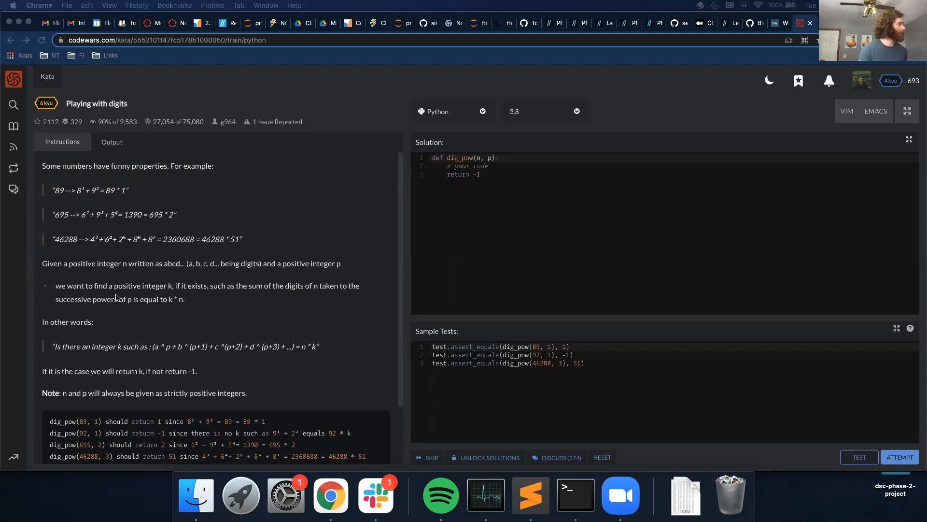
mouse_move(171, 291)
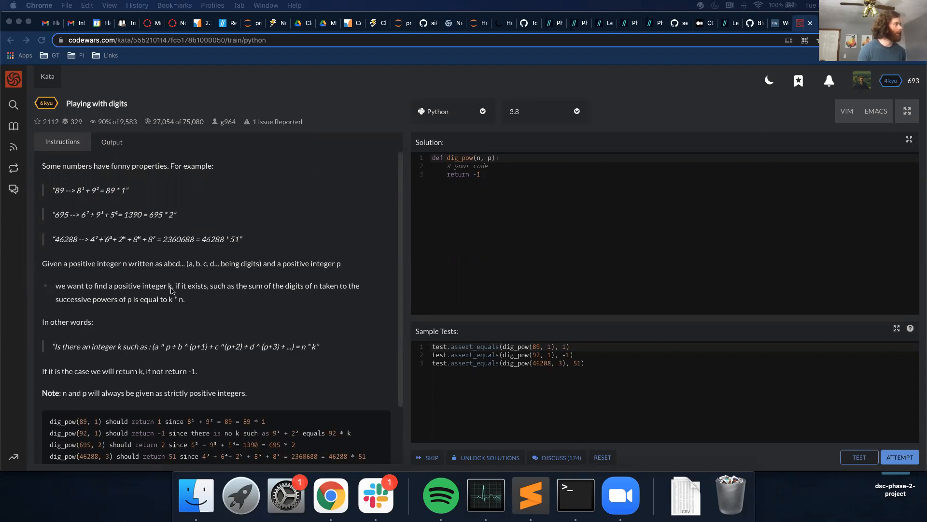
mouse_move(242, 293)
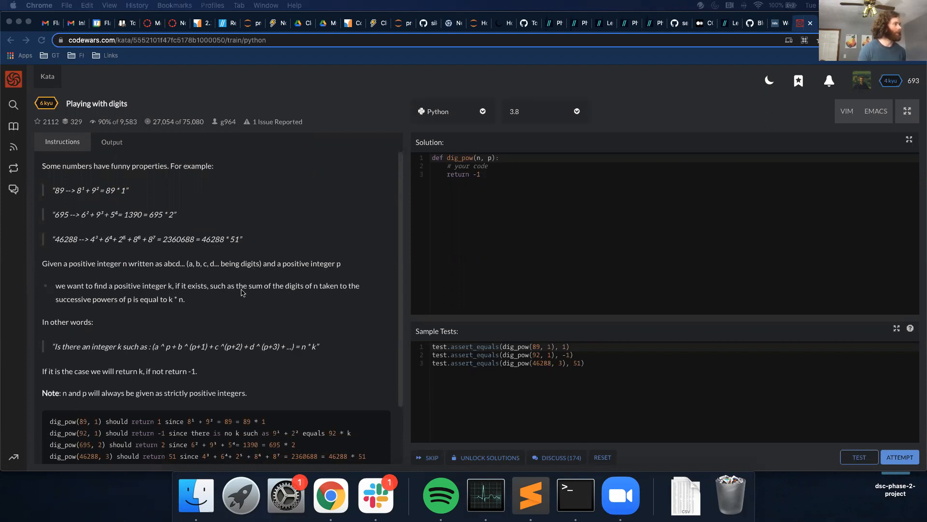
mouse_move(307, 291)
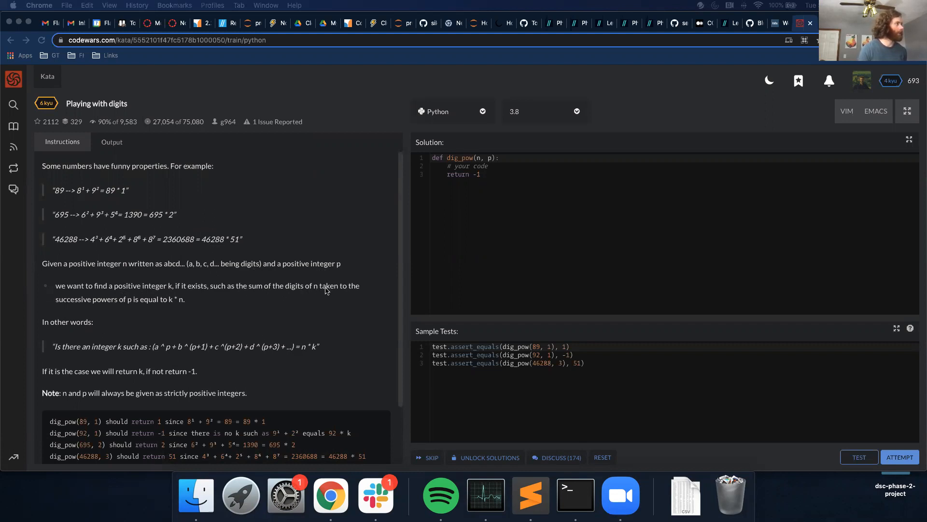
mouse_move(186, 306)
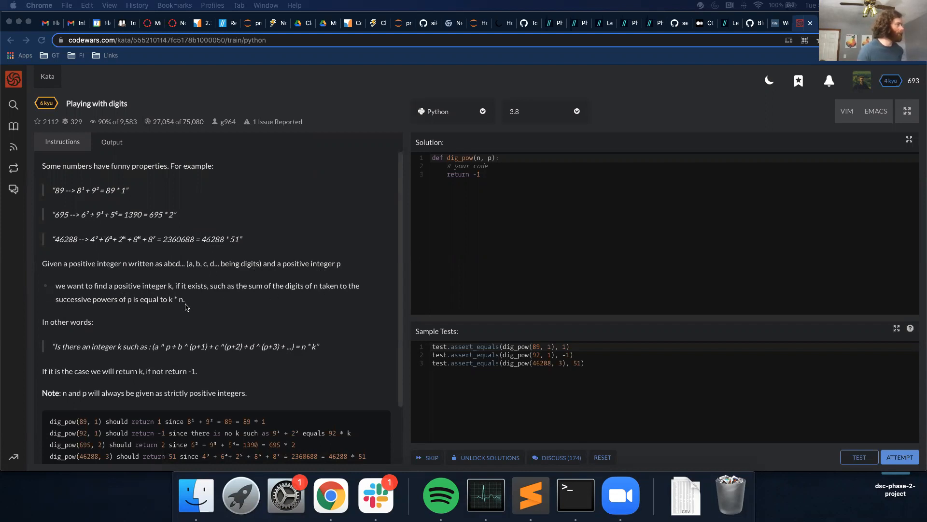
mouse_move(180, 309)
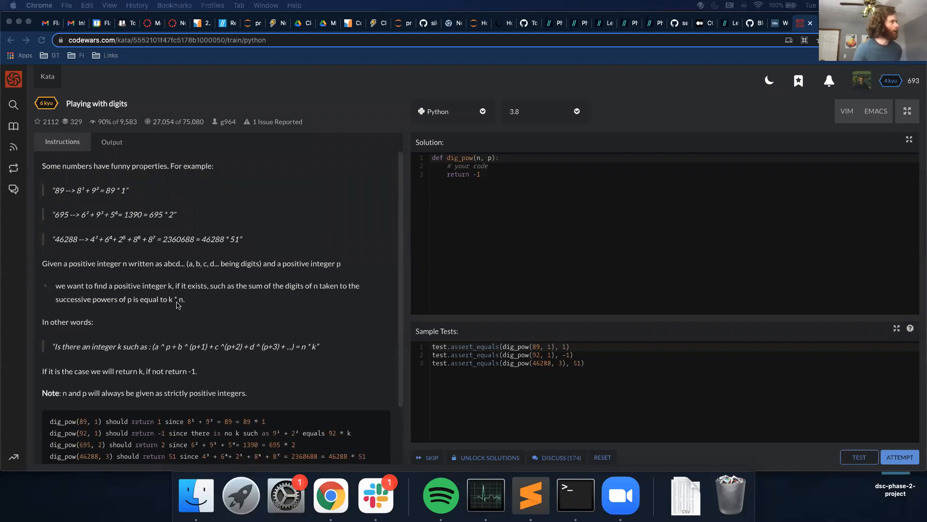
mouse_move(156, 295)
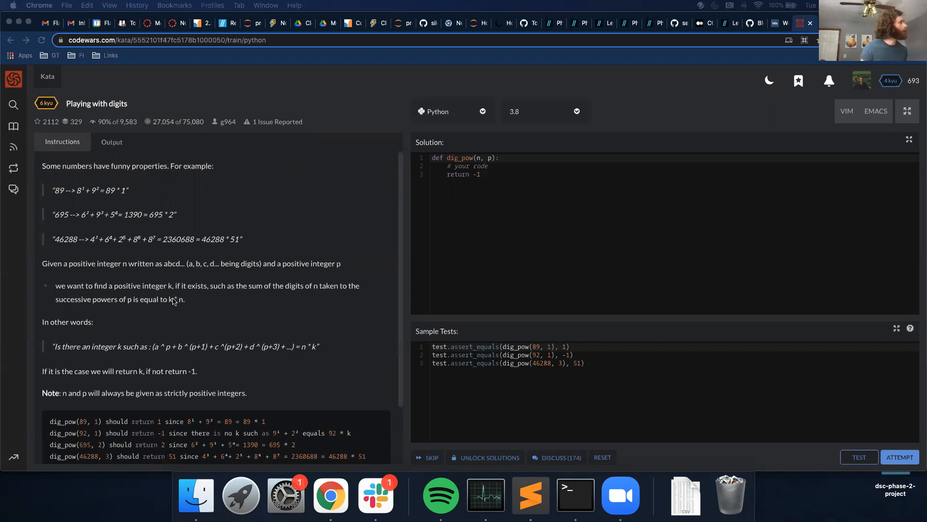
- Read the k * n expression and the 695 and 46288 worked examples, selecting the 46288 line to copy
double_click(178, 299)
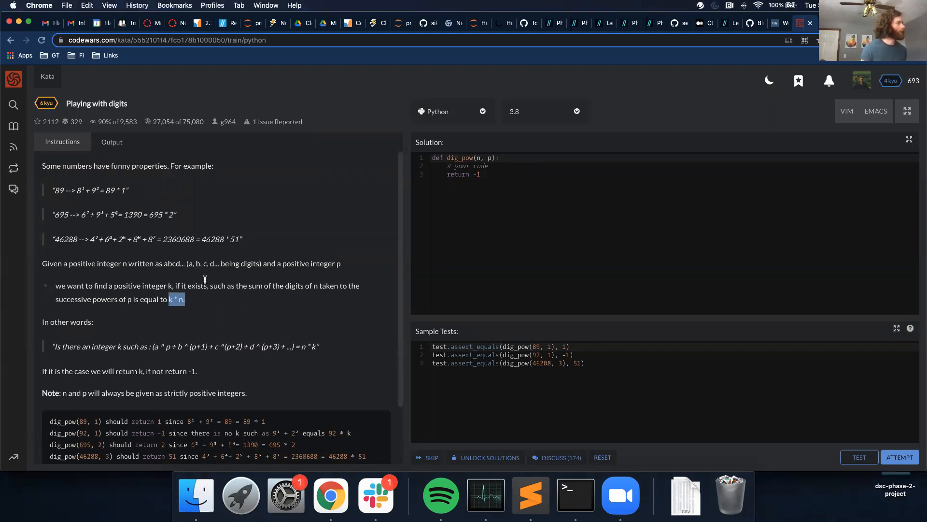
mouse_move(342, 267)
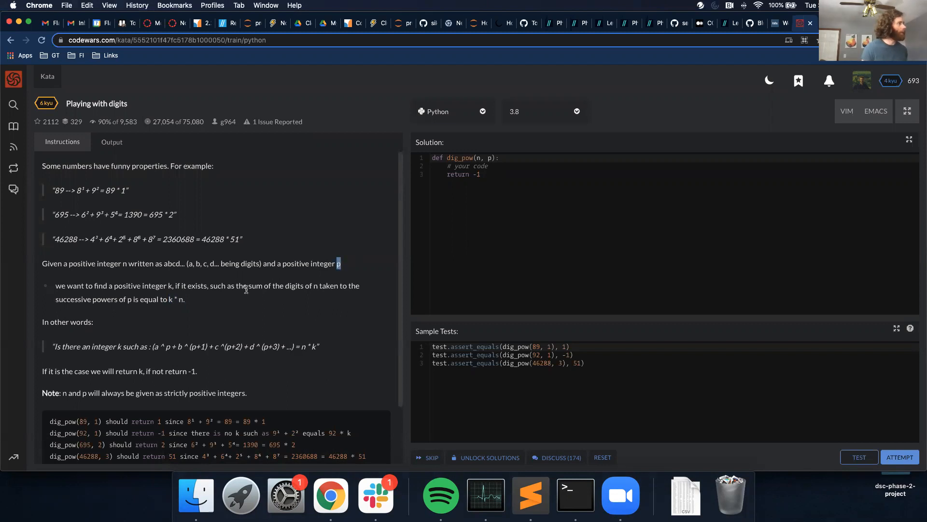
mouse_move(481, 145)
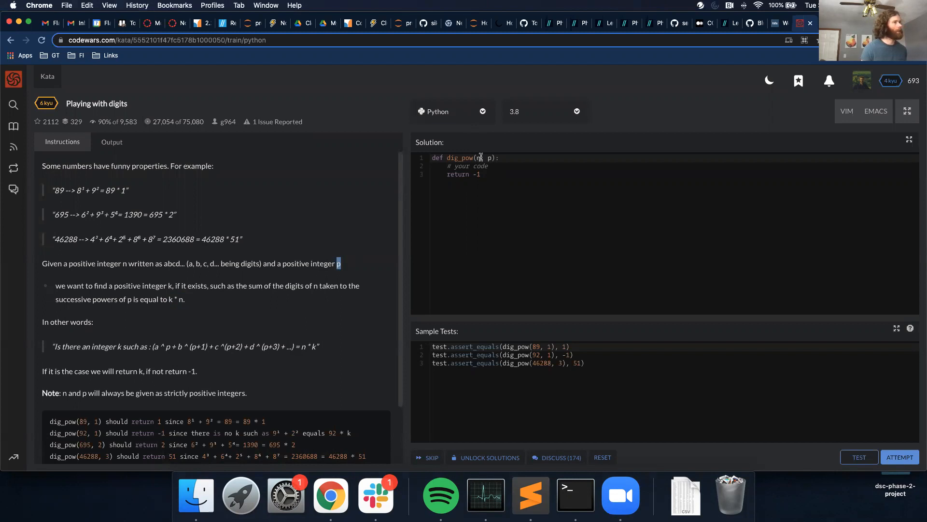
mouse_move(287, 261)
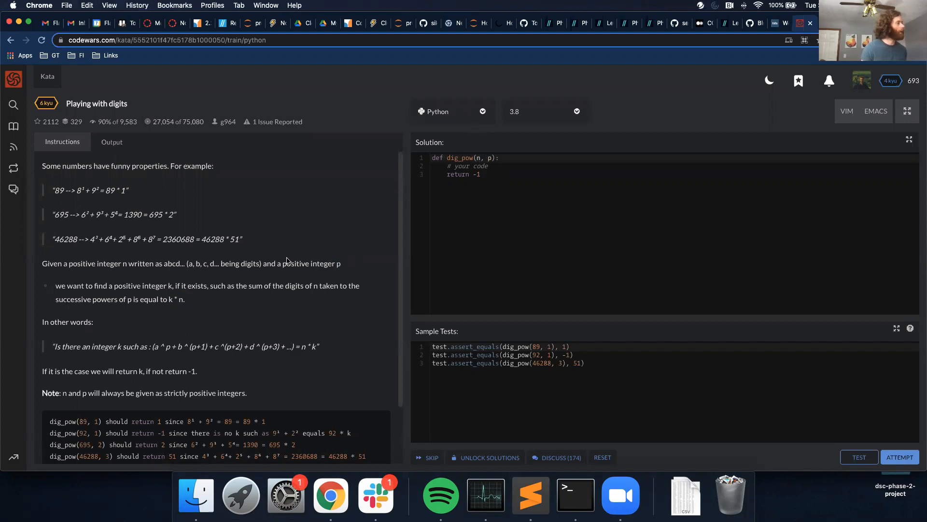
scroll(down, 3)
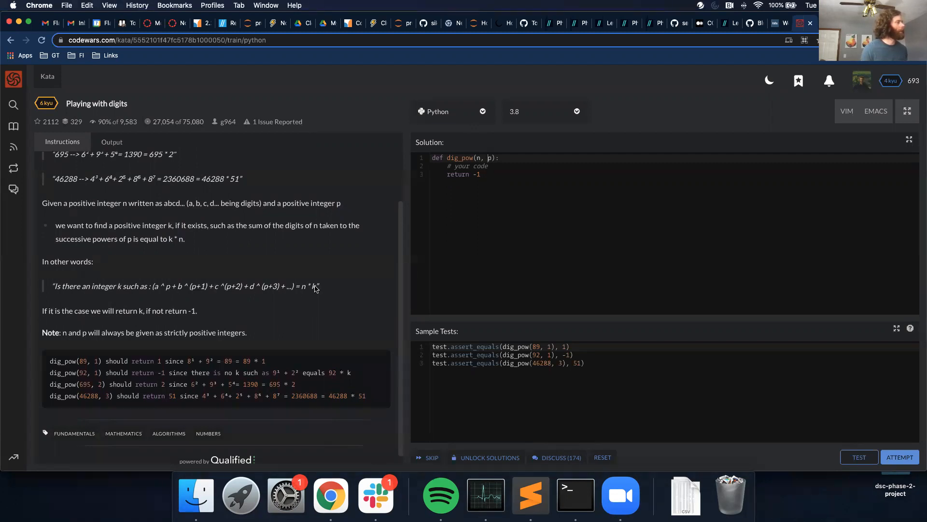
mouse_move(317, 297)
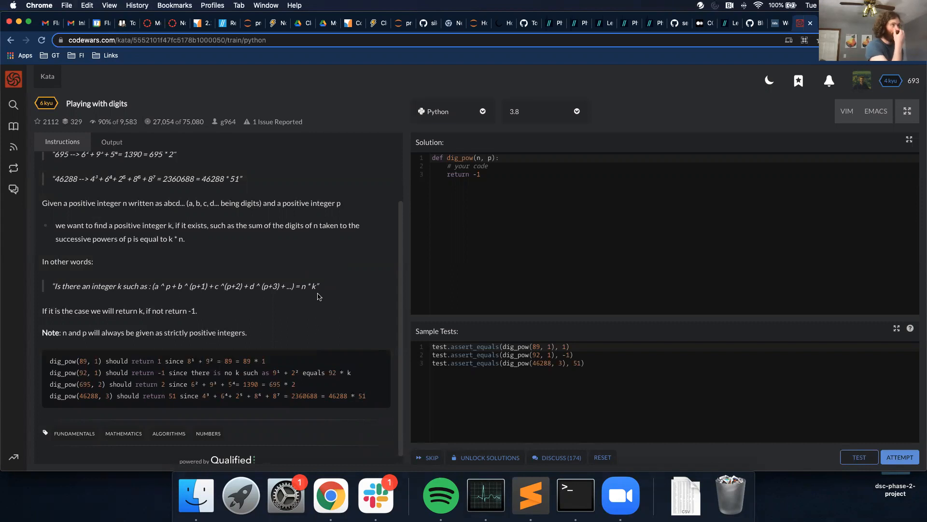
mouse_move(318, 290)
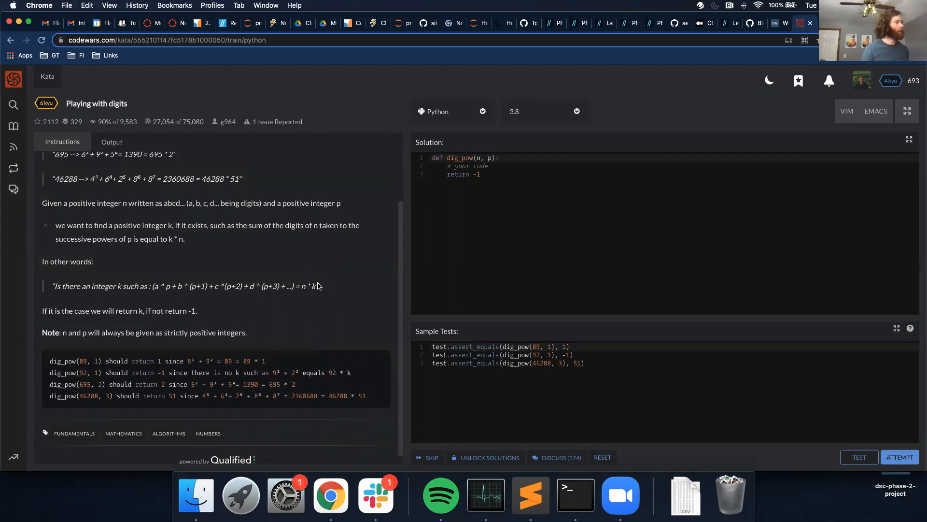
mouse_move(275, 349)
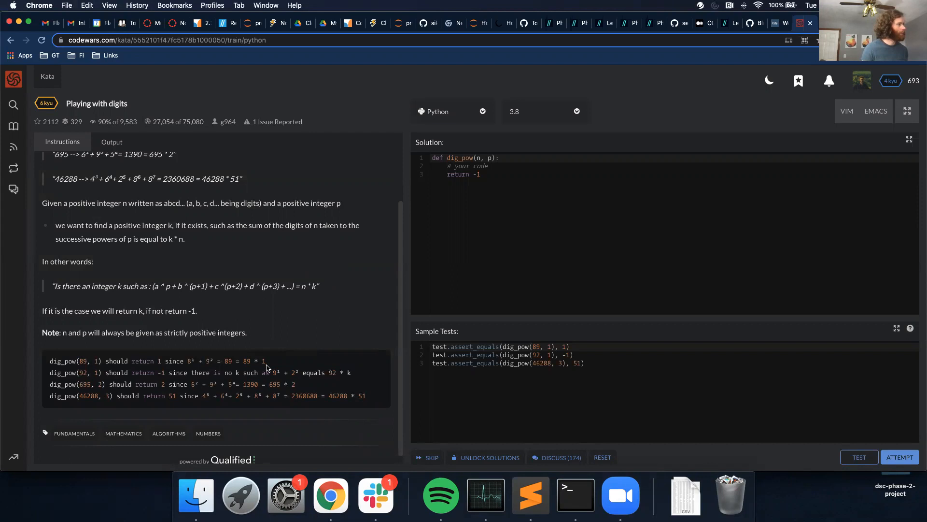
mouse_move(315, 387)
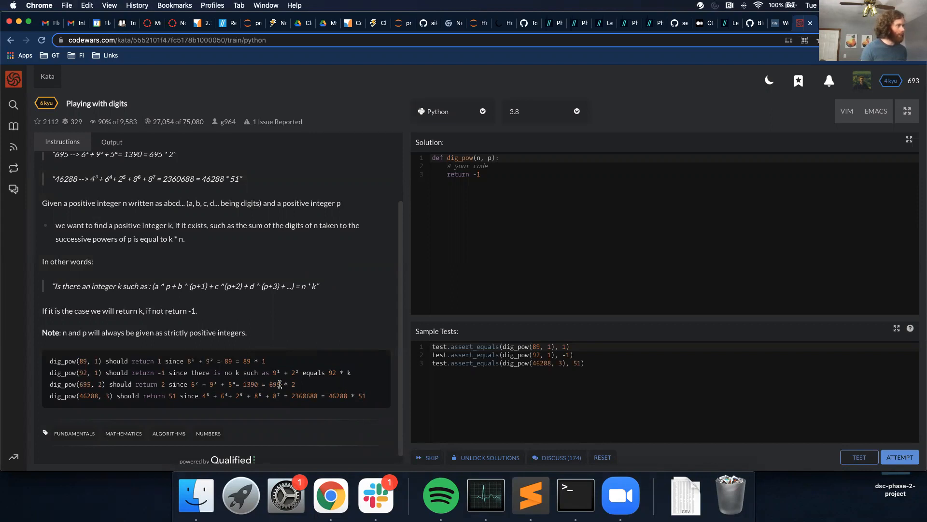
double_click(274, 384)
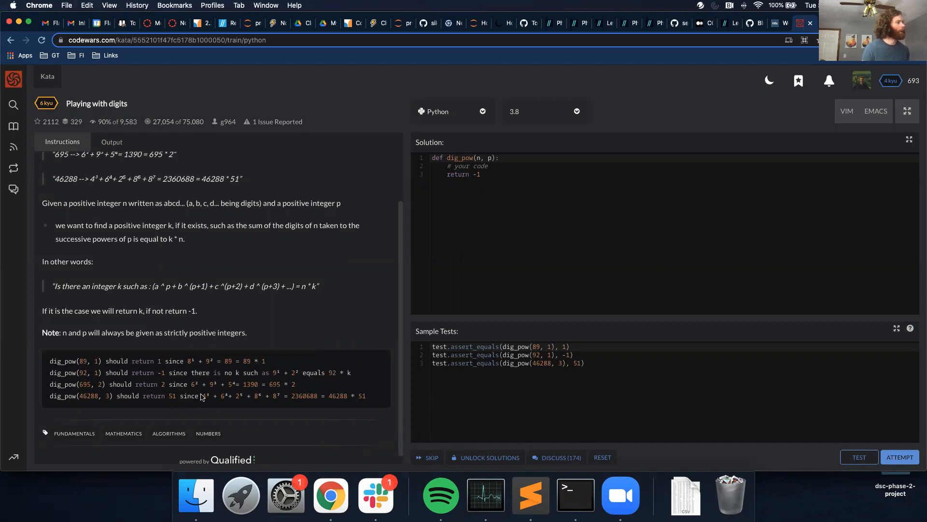
double_click(204, 396)
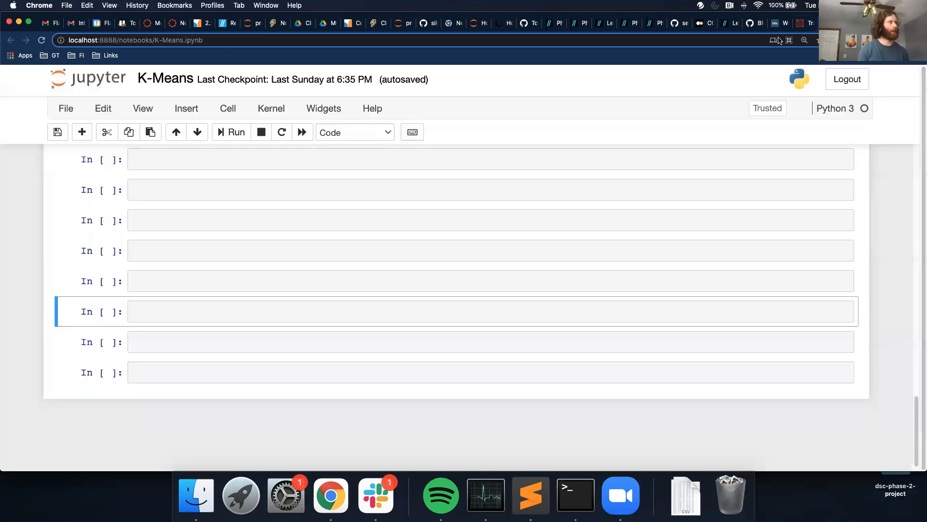
- Run a cell setting n = 46288 and p = 3, then make the next cell Markdown for the example
text(46288, 3)
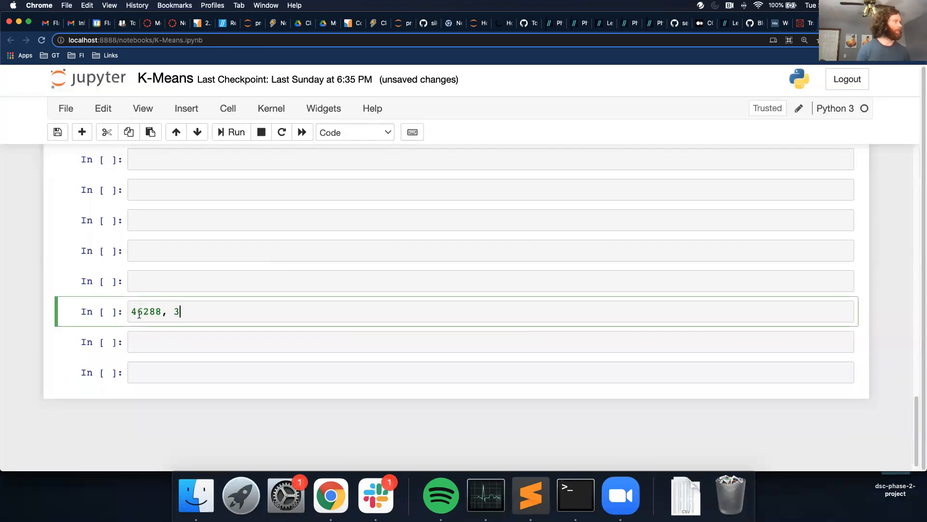
text(n =)
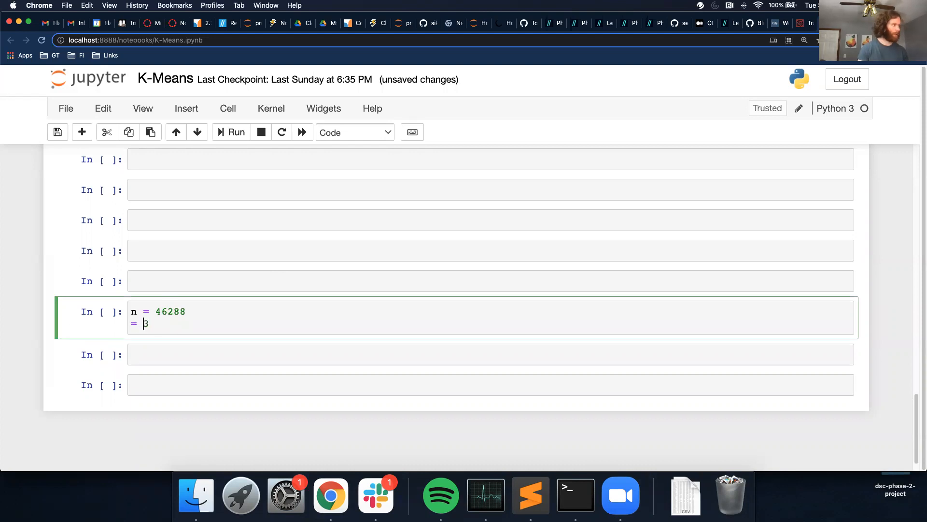
text(p)
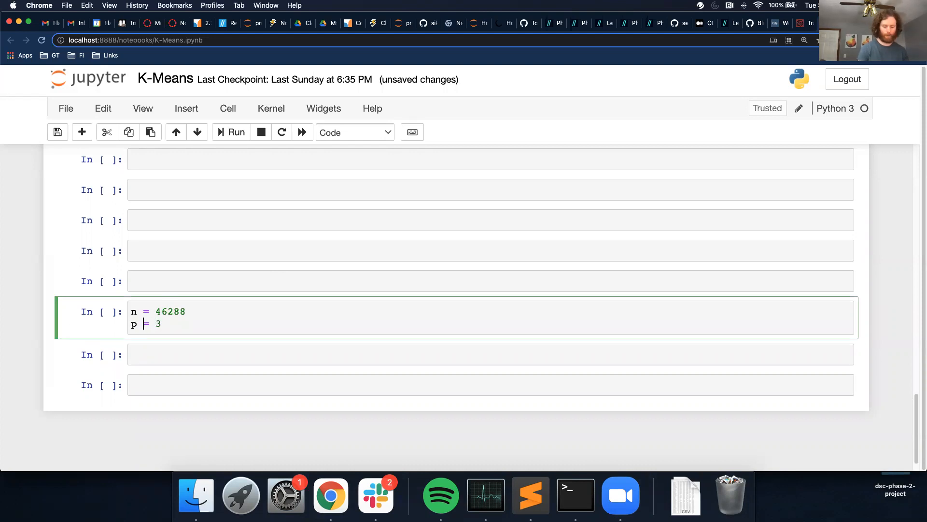
click(236, 133)
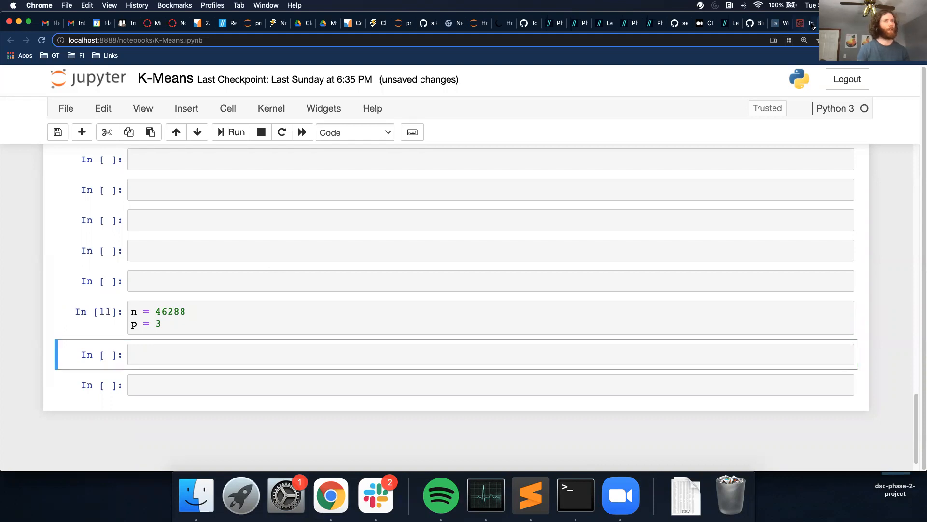
click(810, 23)
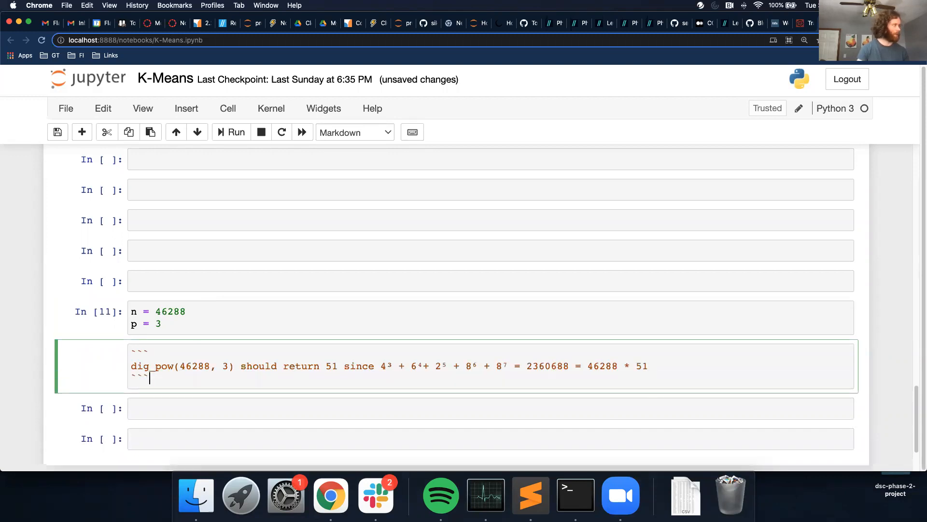
- Close the pasted 46288 example in triple backticks and render the Markdown note
click(236, 132)
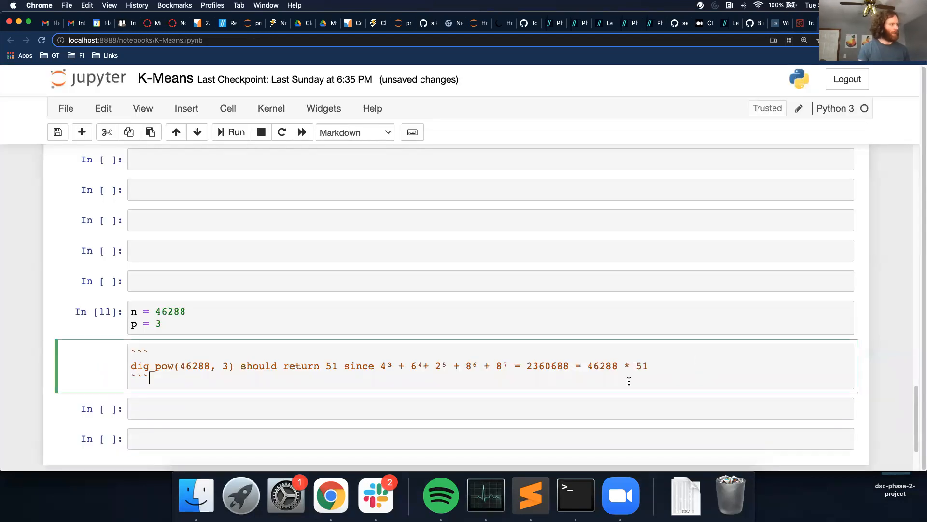
key(Return)
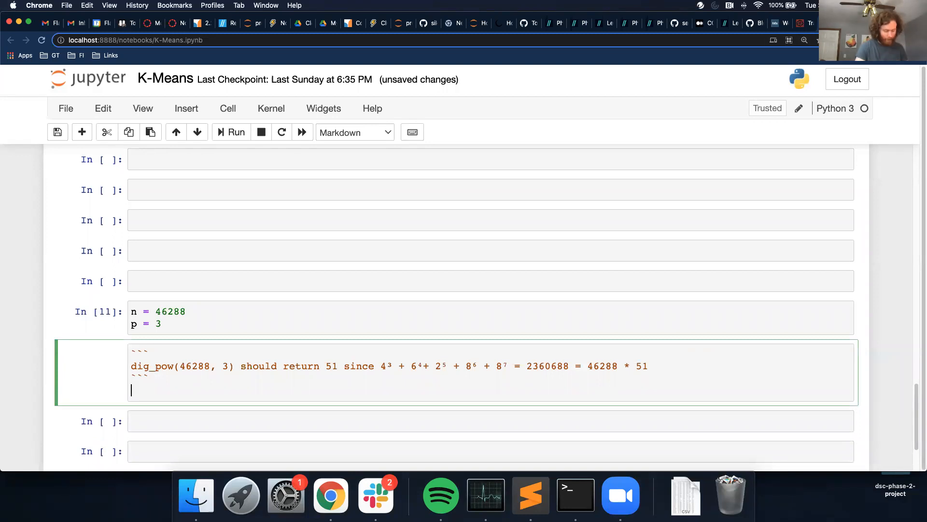
text(```)
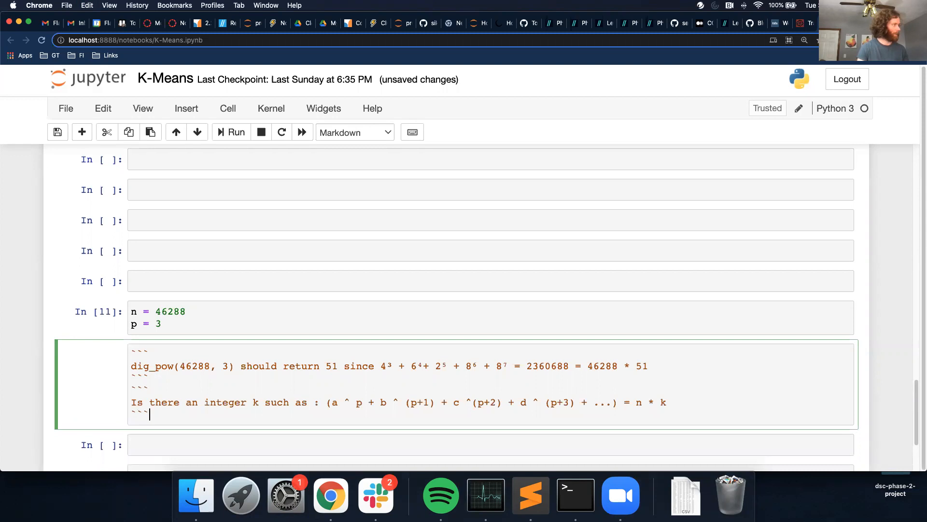
click(236, 132)
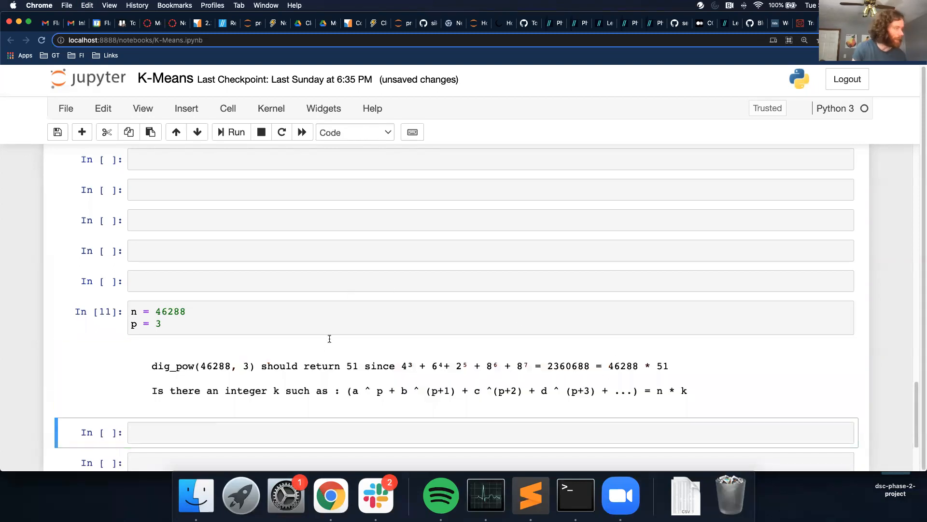
mouse_move(339, 341)
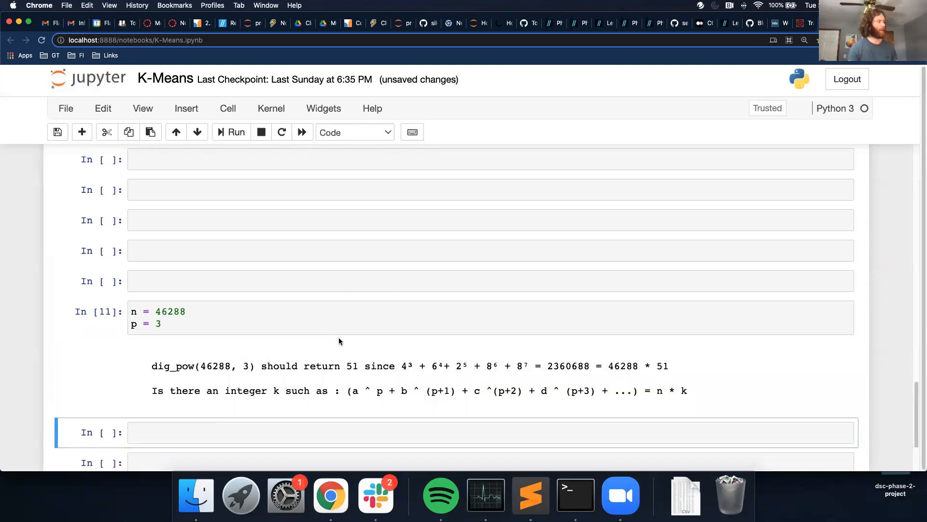
mouse_move(370, 386)
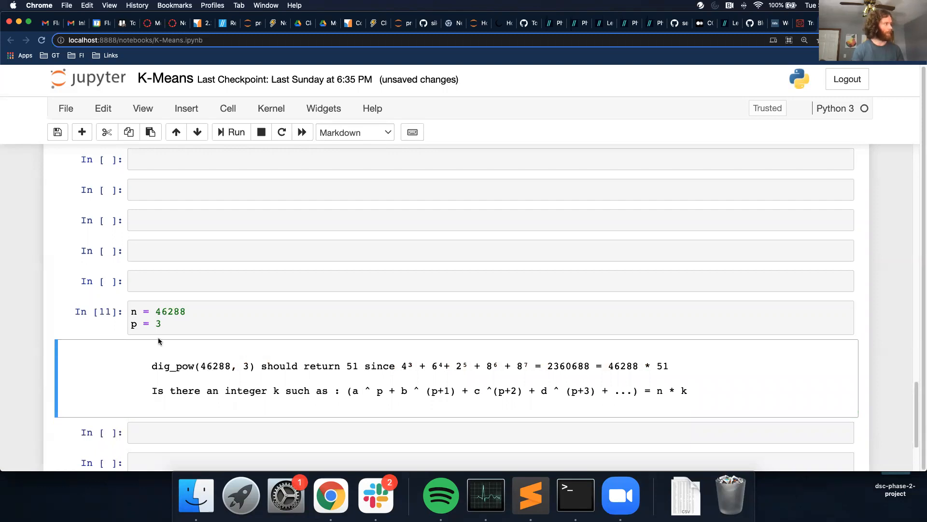
mouse_move(396, 394)
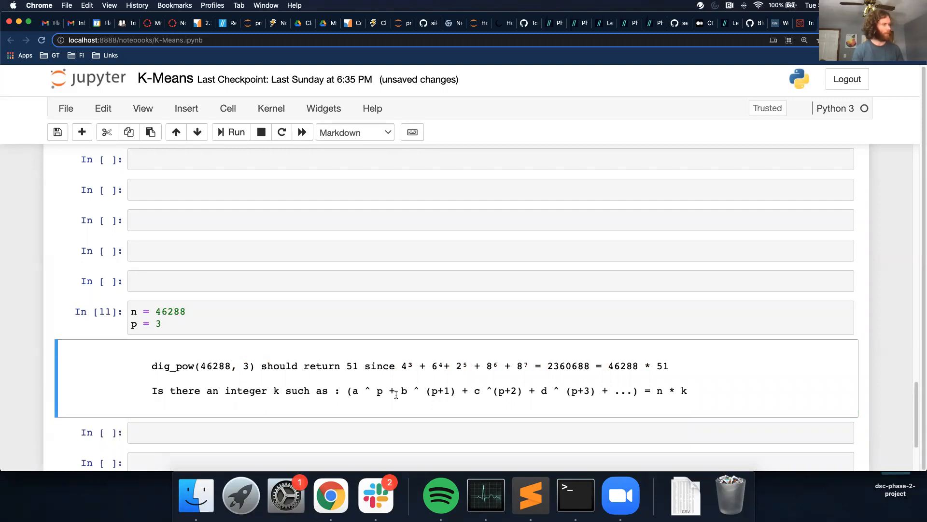
mouse_move(425, 403)
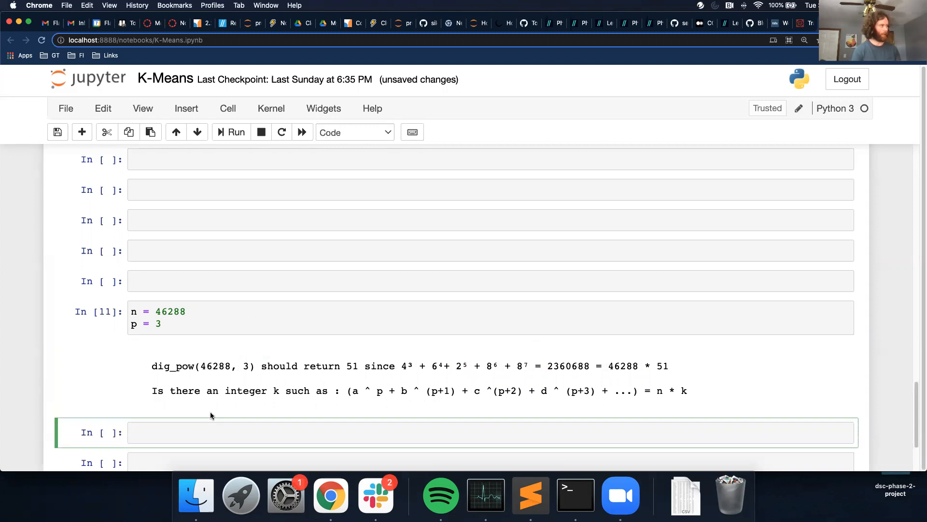
- Write '# iterate through n' and a for num in str(n) loop printing int(num)
text(for)
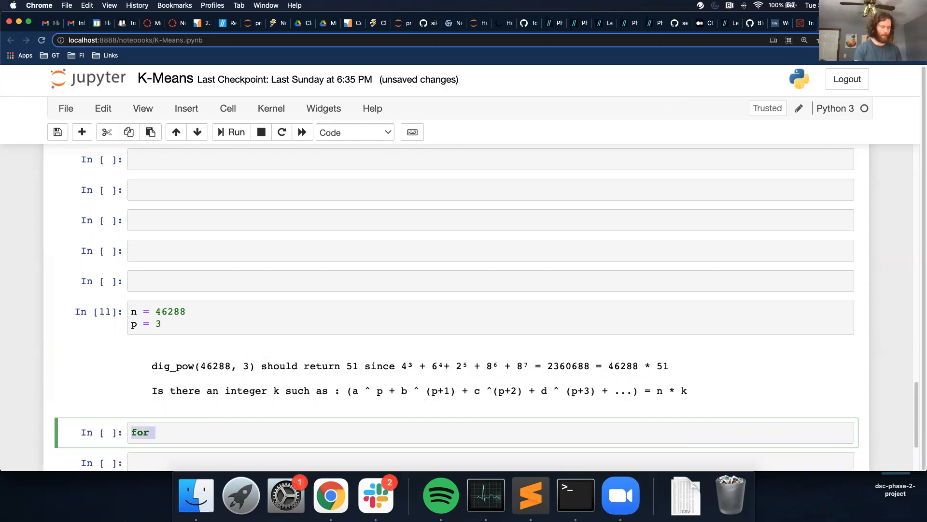
key(backspace)
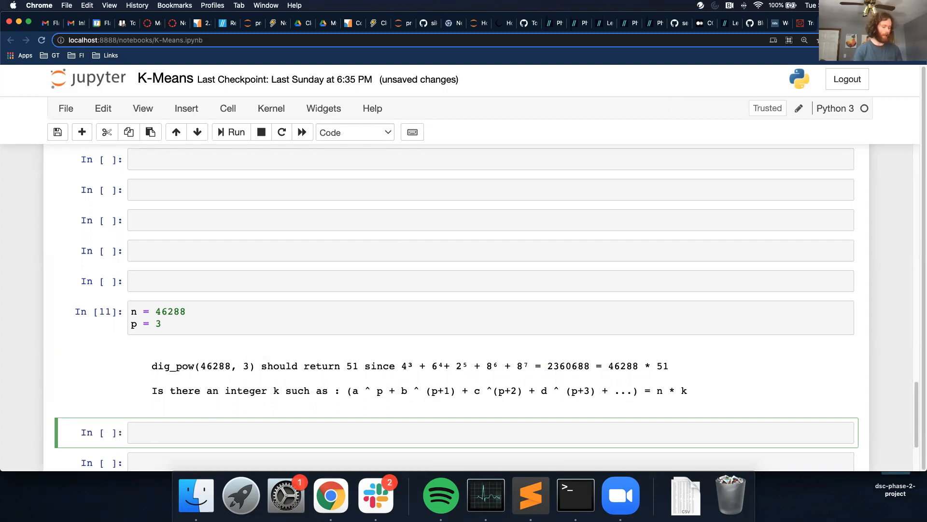
text(# iterat)
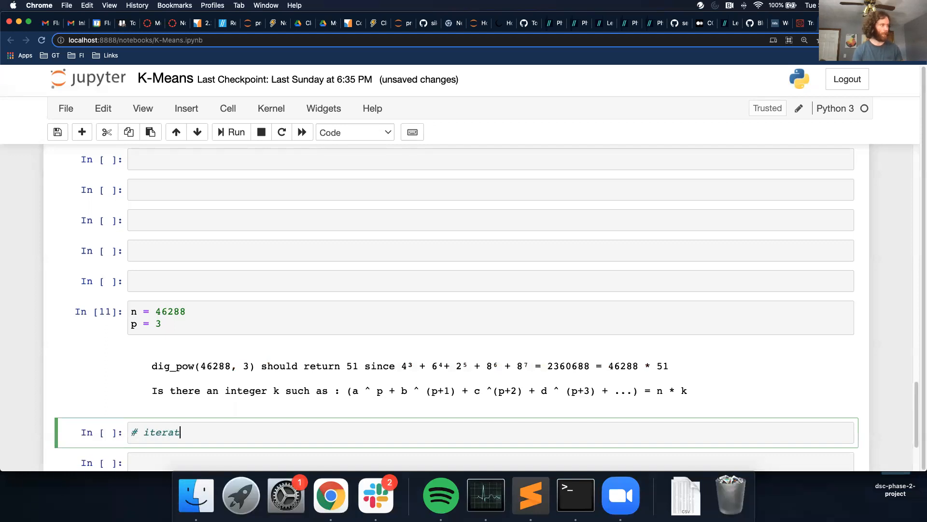
text(e through numb)
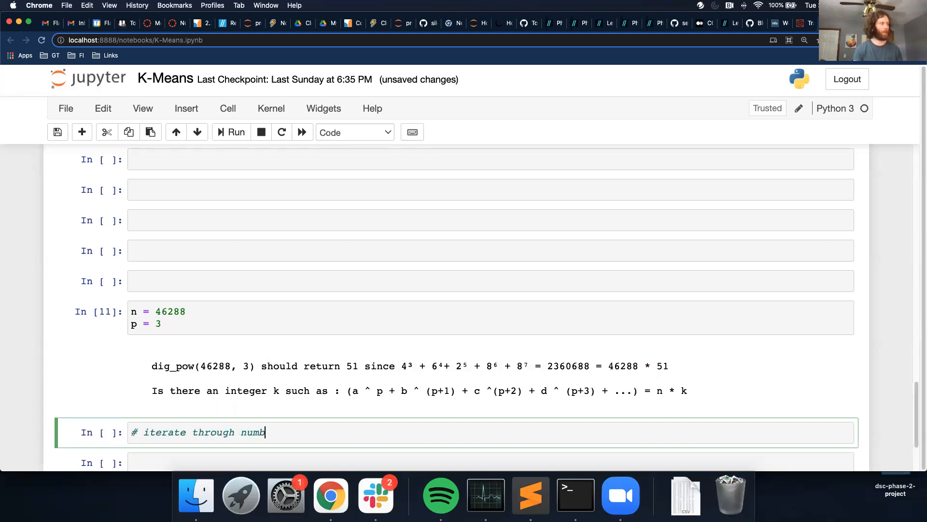
text(er)
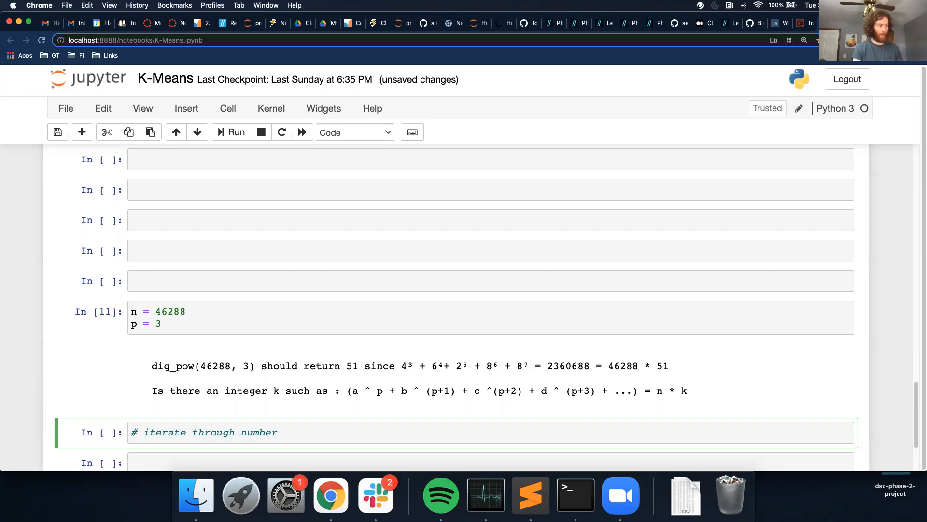
text(n)
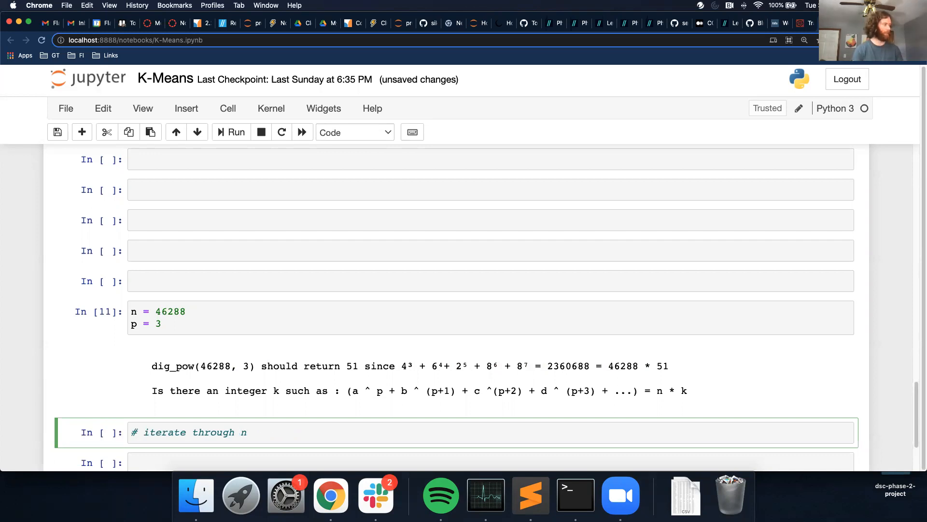
text(for)
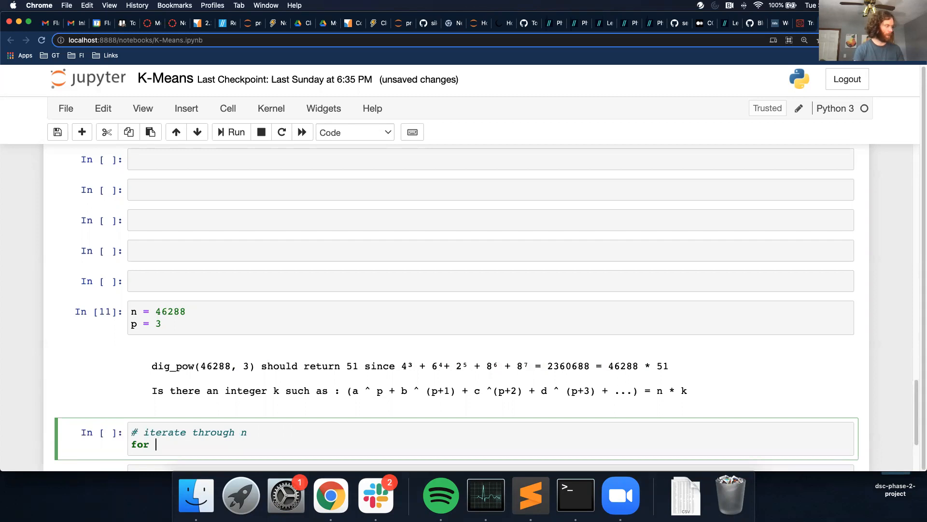
text(num in str(n):)
text(print(int(num)))
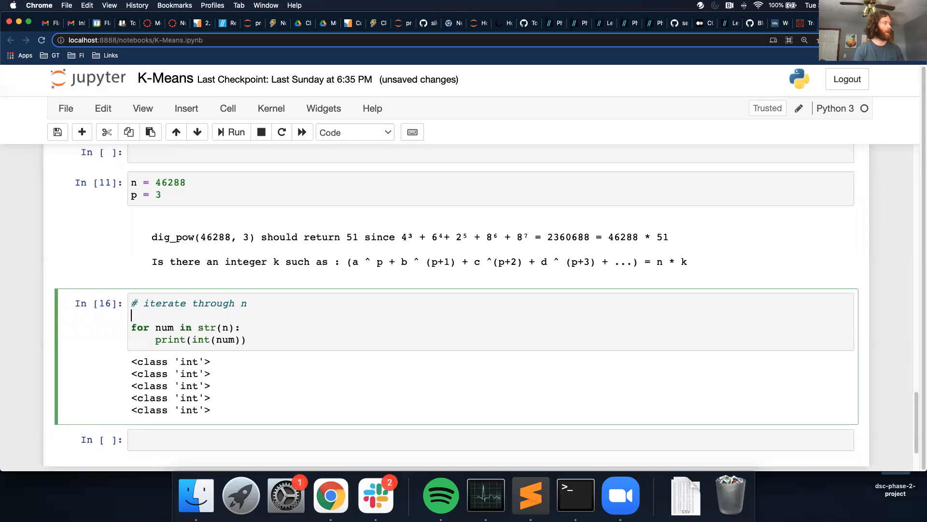
- Add a '# add n**p to a counter' comment and initialise my_sum = 0 before the loop
key(Backspace)
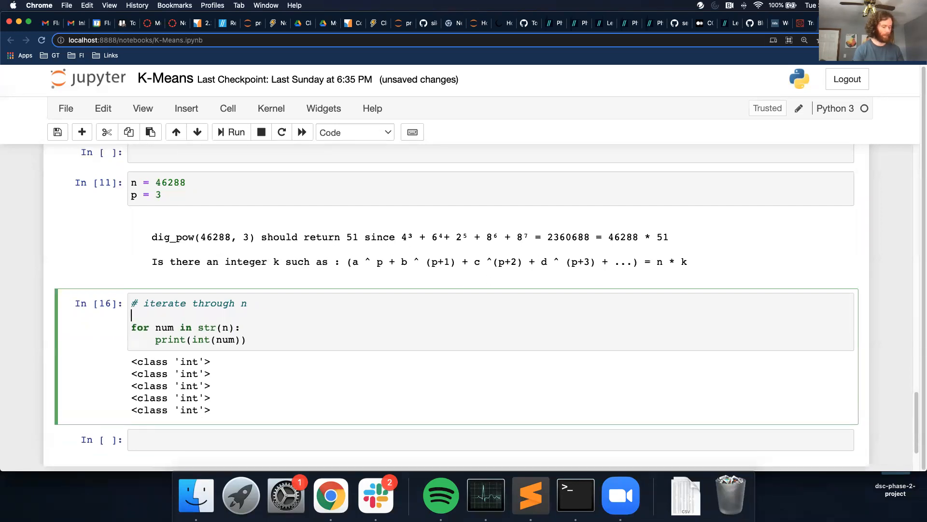
text(# add)
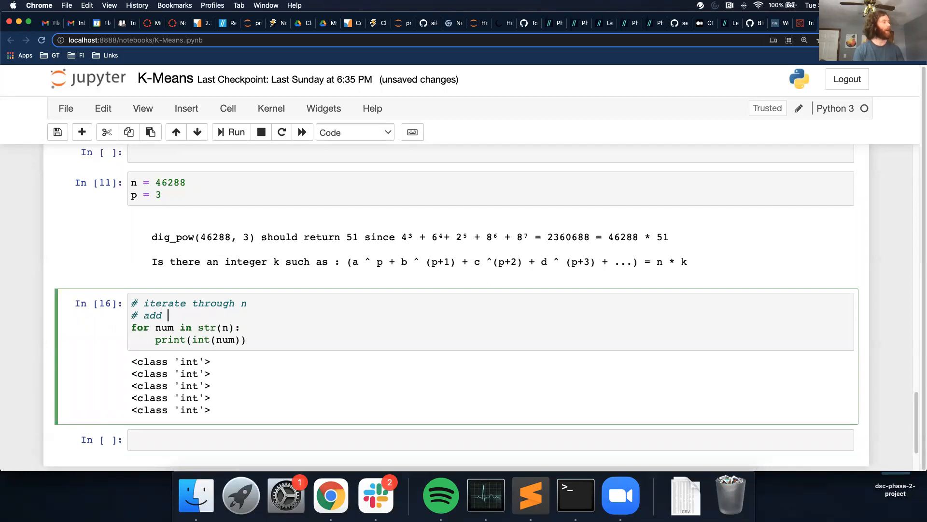
text(n)
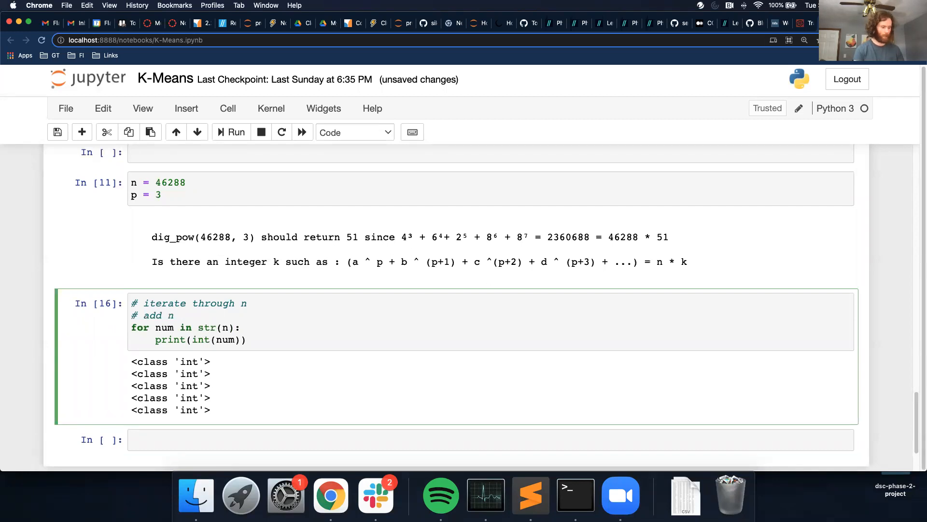
text(**p)
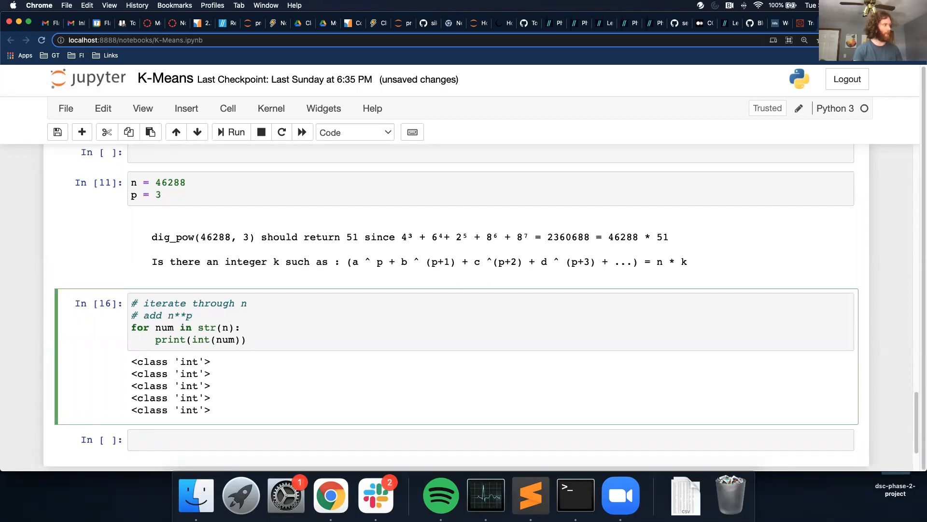
text(t)
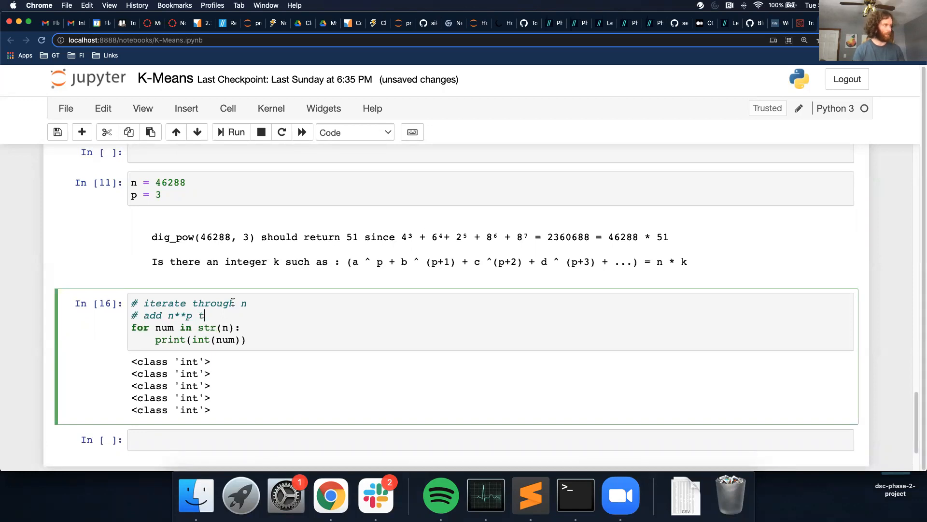
text(to a counter)
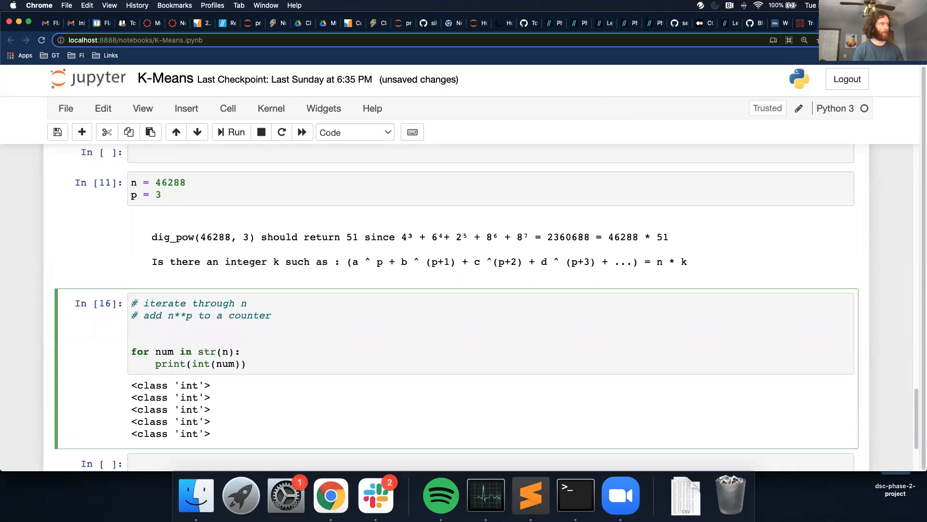
text(my_sum)
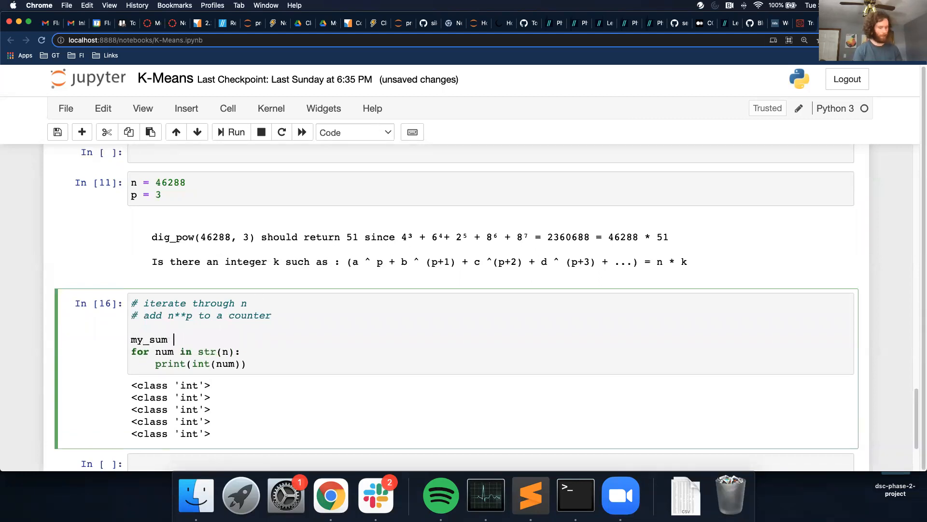
text(= 0)
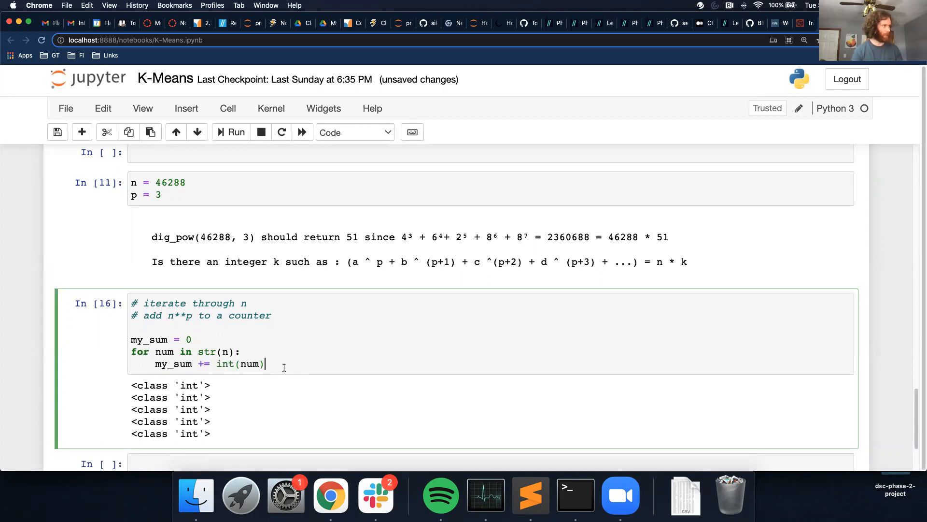
- Accumulate int(num)**p into my_sum inside the loop and evaluate my_sum, giving 2360688
text(**)
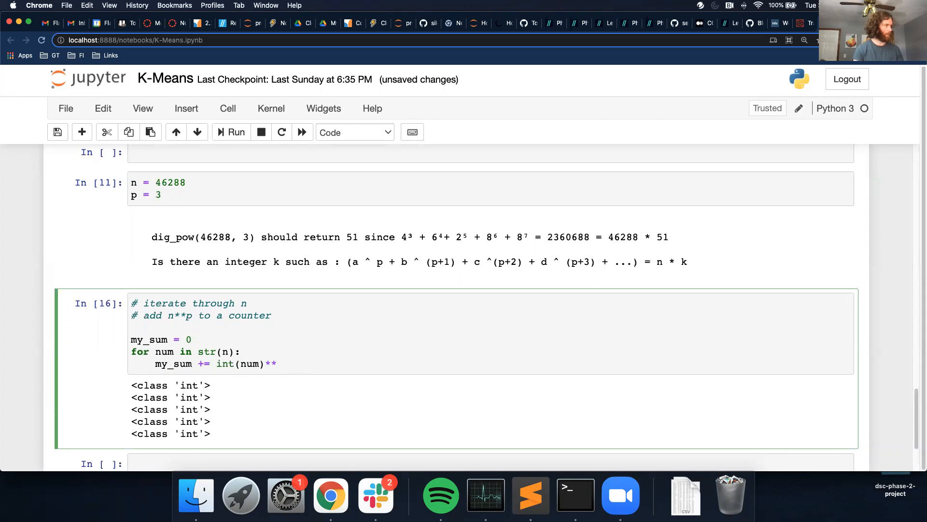
text(p)
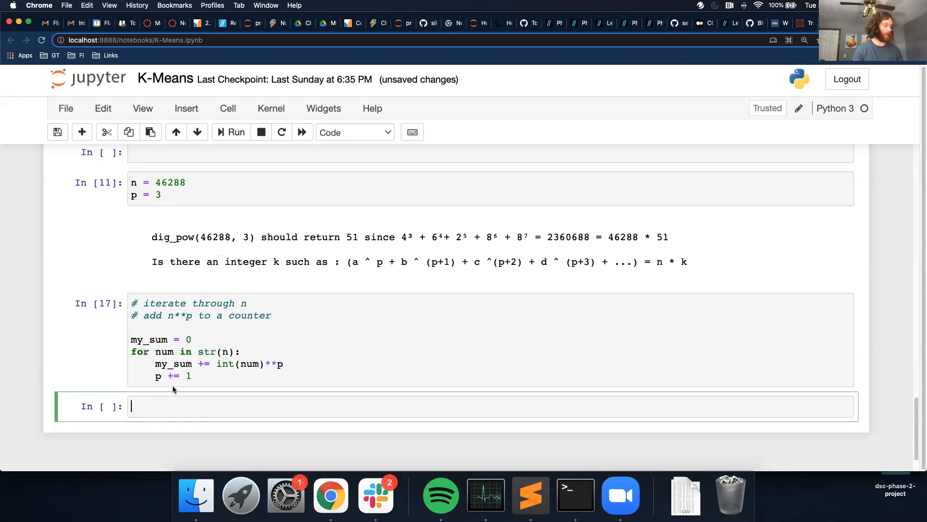
text(my_sum)
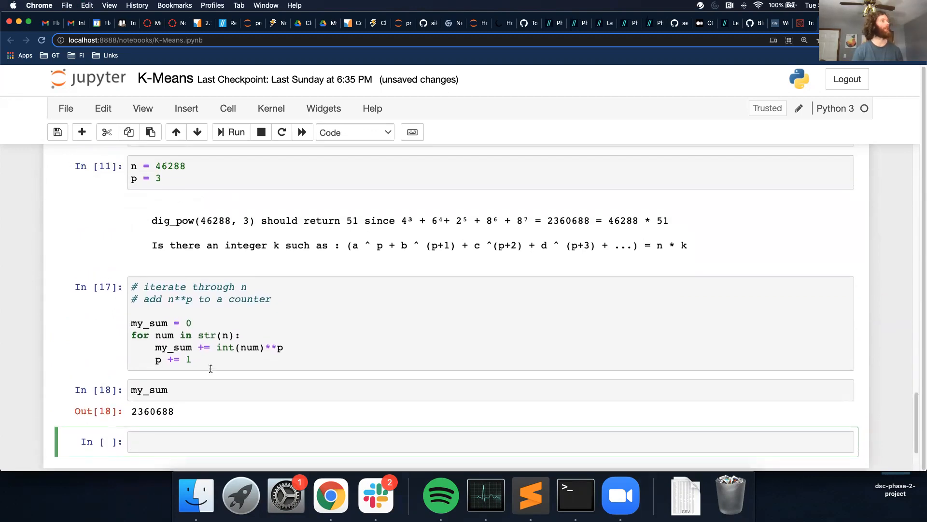
mouse_move(276, 267)
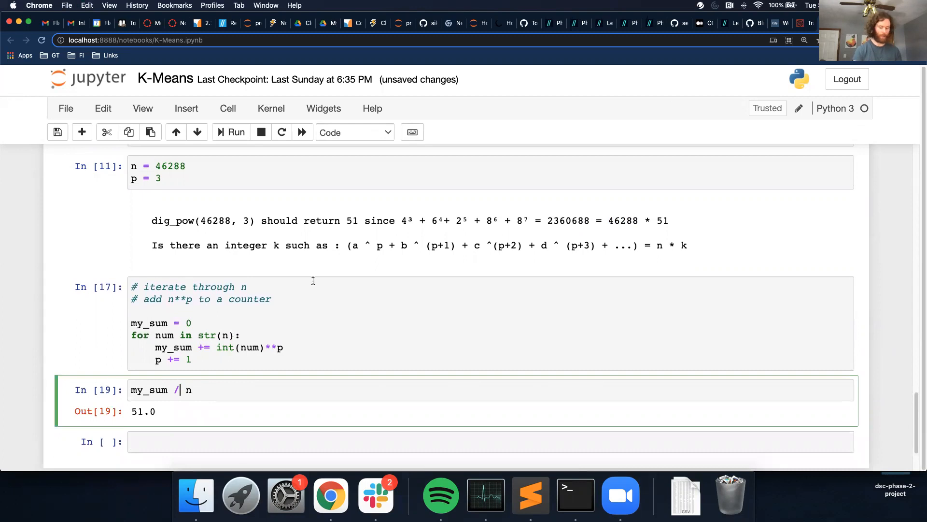
- Turn the my_sum / n check into my_sum % n == 0, returning True, and start a new comment
click(236, 133)
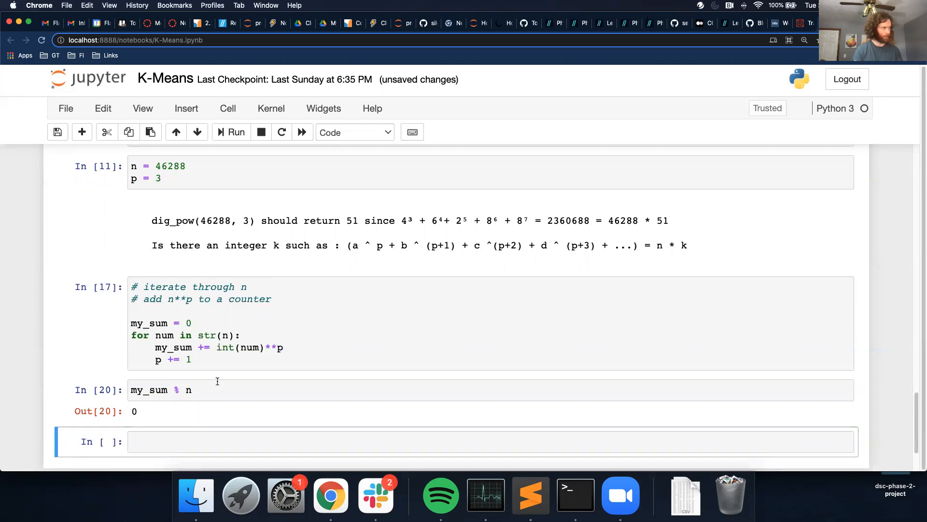
text(== 0)
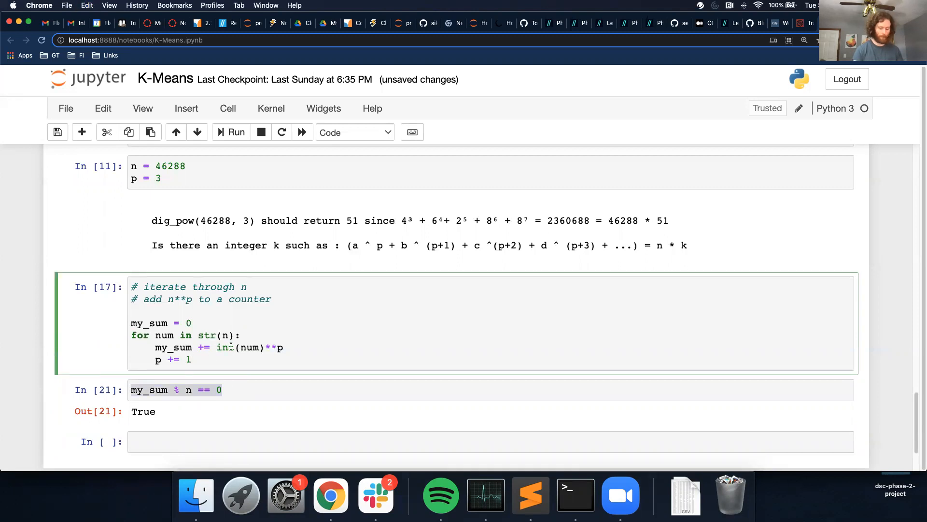
text(#)
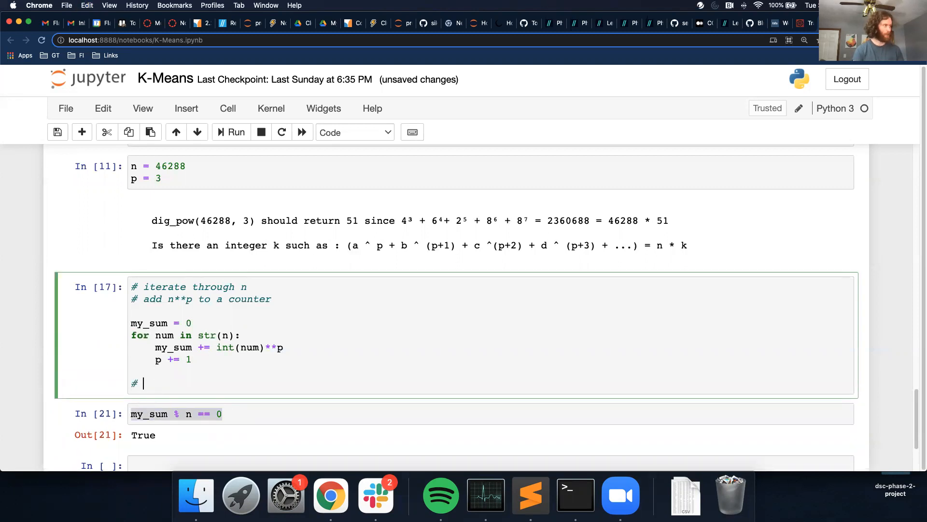
- Add if my_sum % n == 0: print(my_sum / n) else: print(-1) after the loop
text(check if my_sum is divisb)
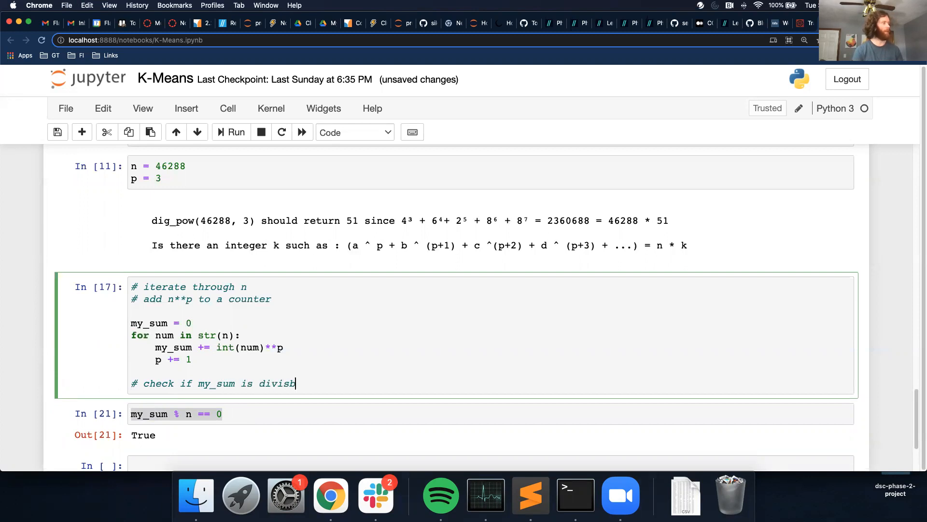
text(le with n)
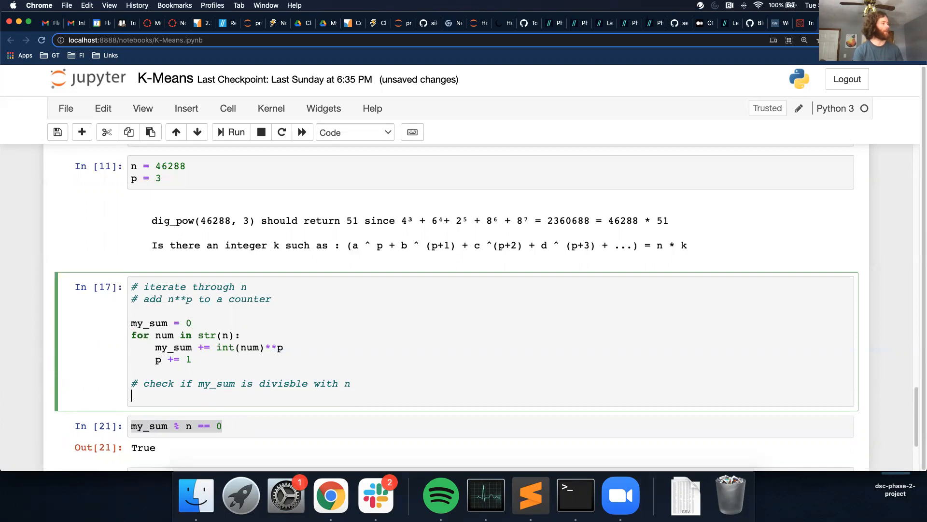
text(if my_sum % n == 0:)
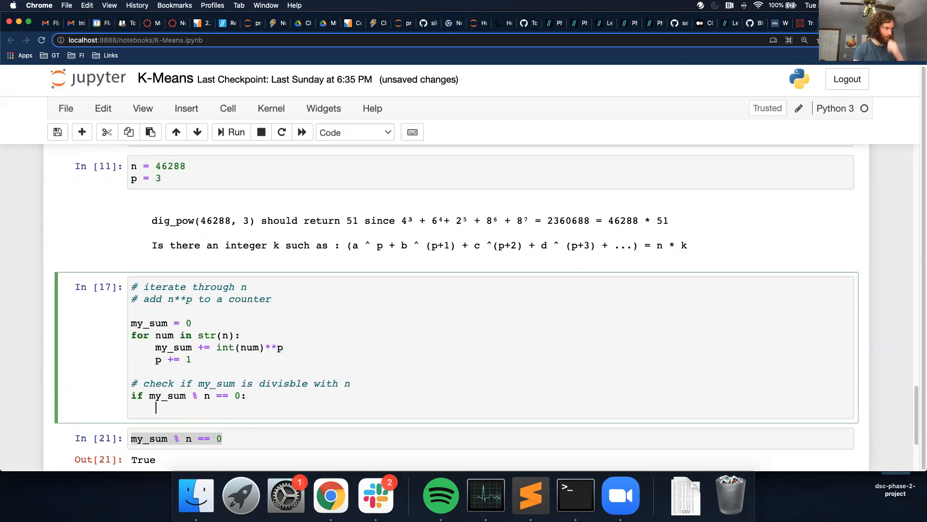
text(print())
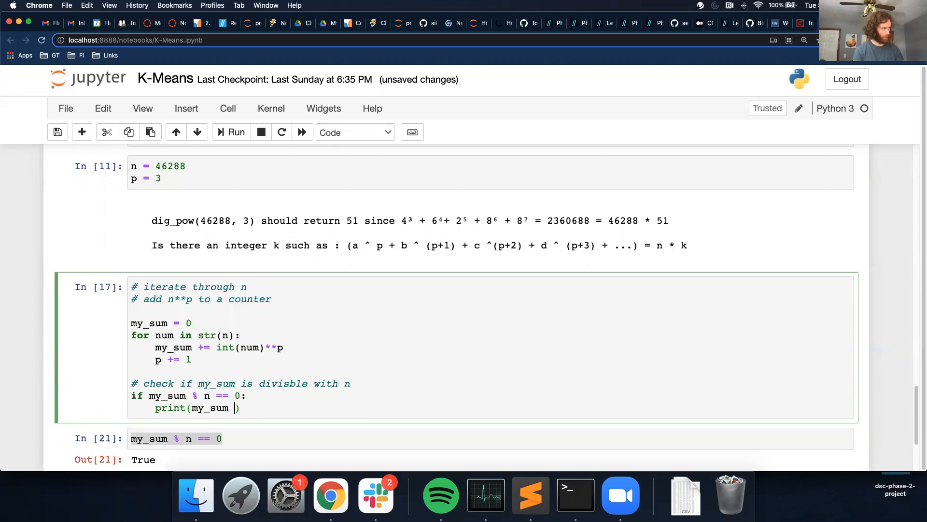
text(/ n)
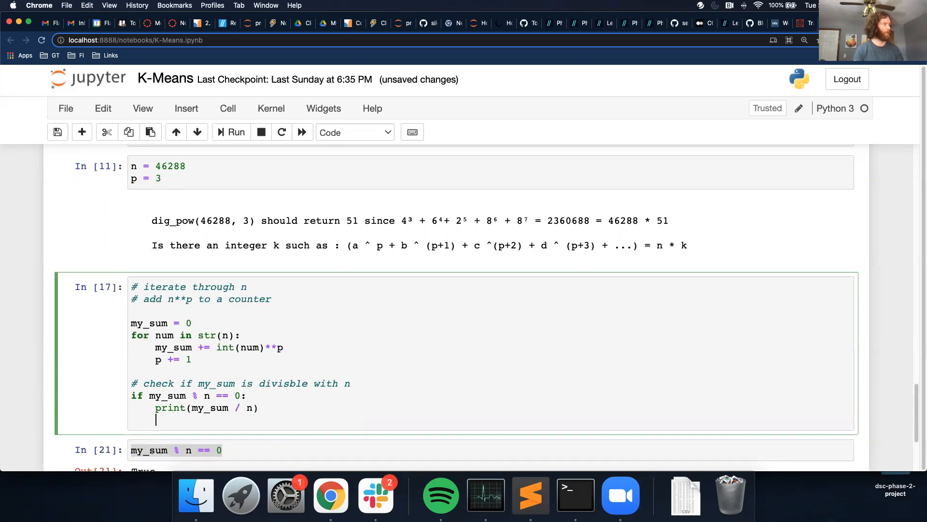
text(else:)
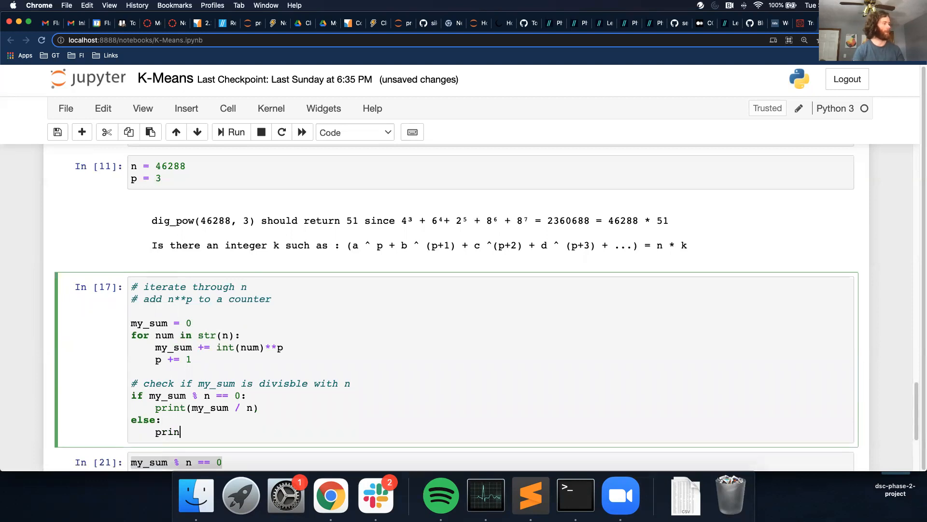
- Run the cell and wrap the quotient in int() so it prints as an integer
click(235, 132)
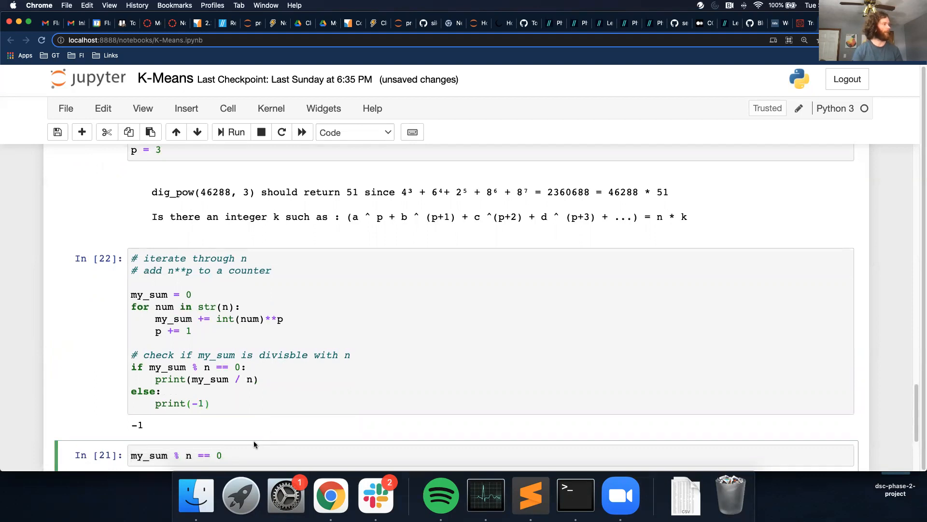
scroll(up, 3)
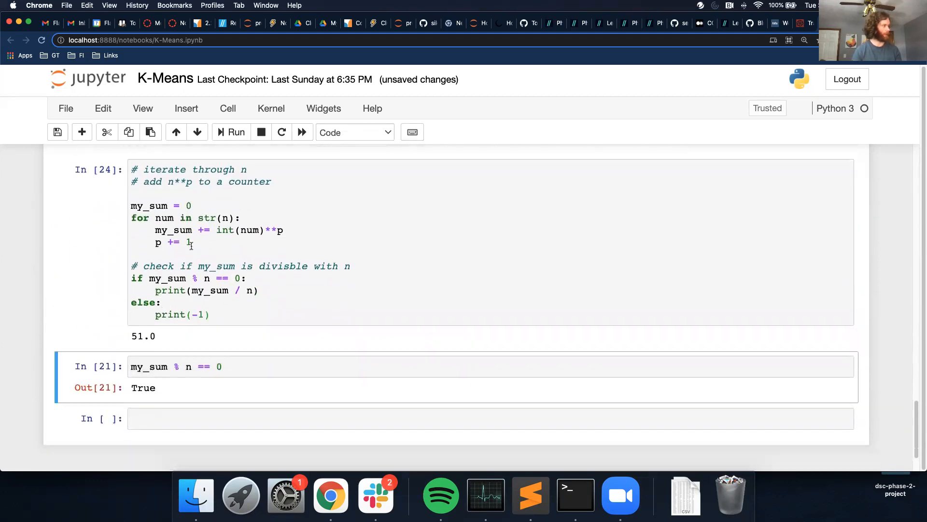
scroll(up, 3)
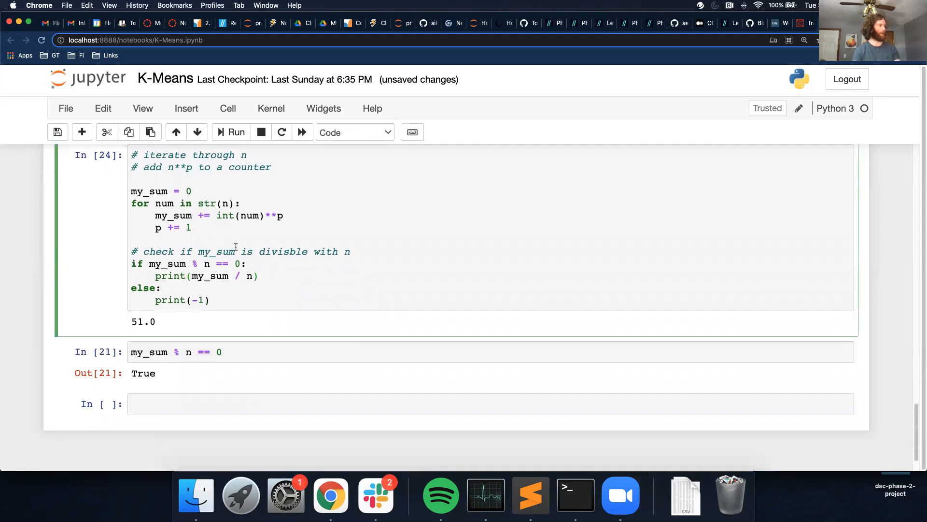
text(int()
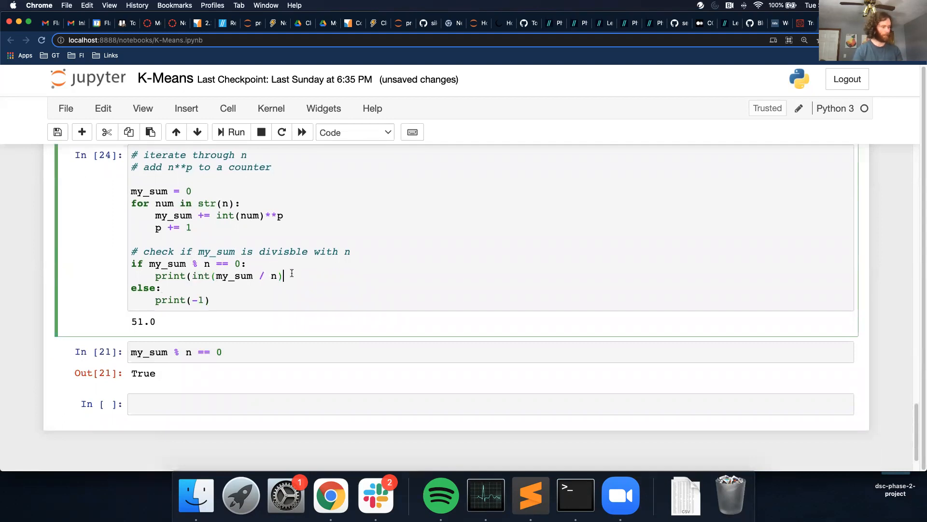
scroll(up, 3)
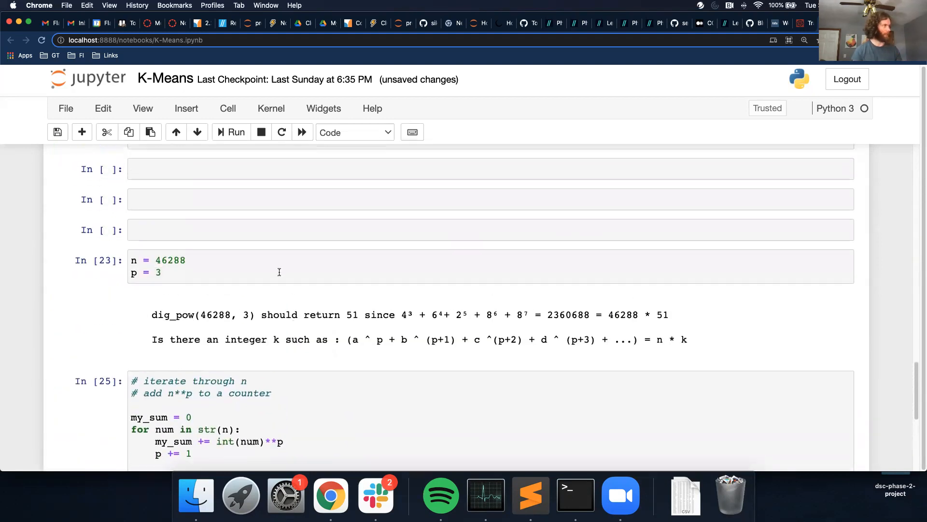
- Scroll between the input and loop cells while merging n = 695, p = 2 into the loop cell
scroll(down, 3)
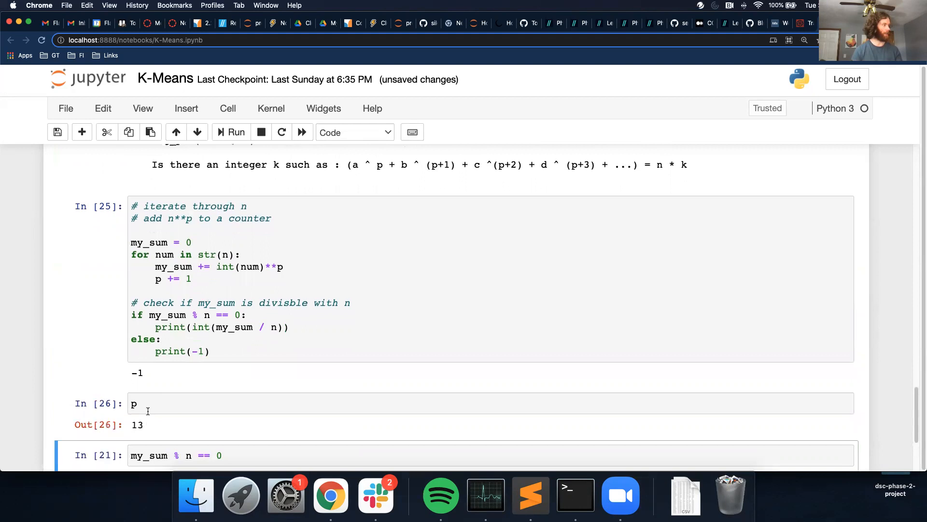
scroll(up, 3)
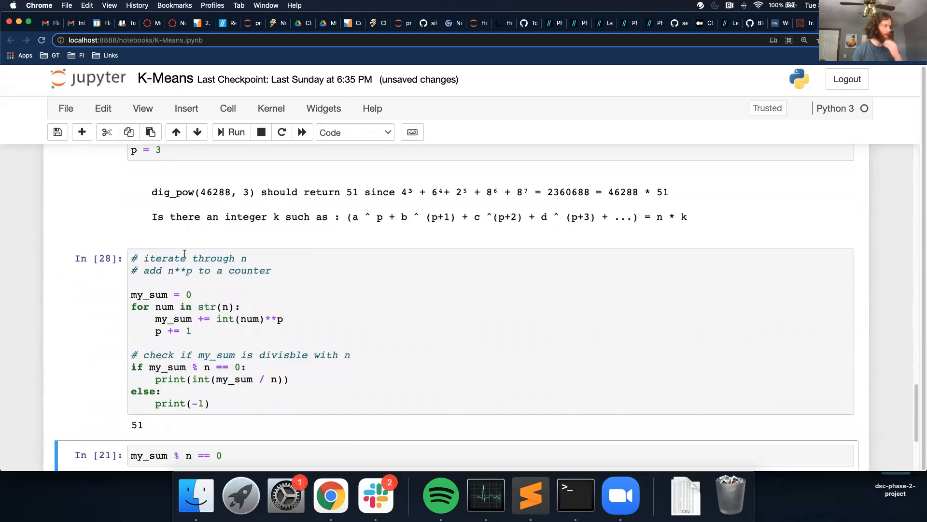
scroll(up, 3)
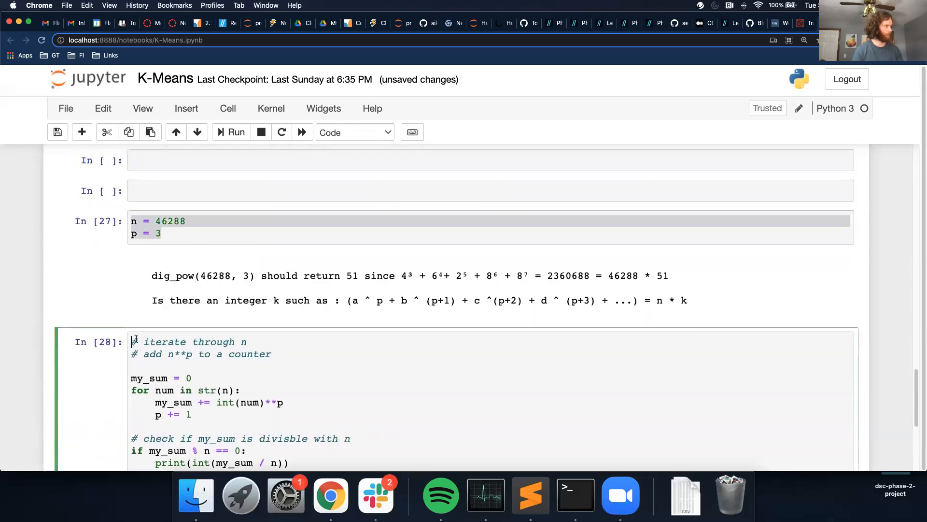
scroll(down, 3)
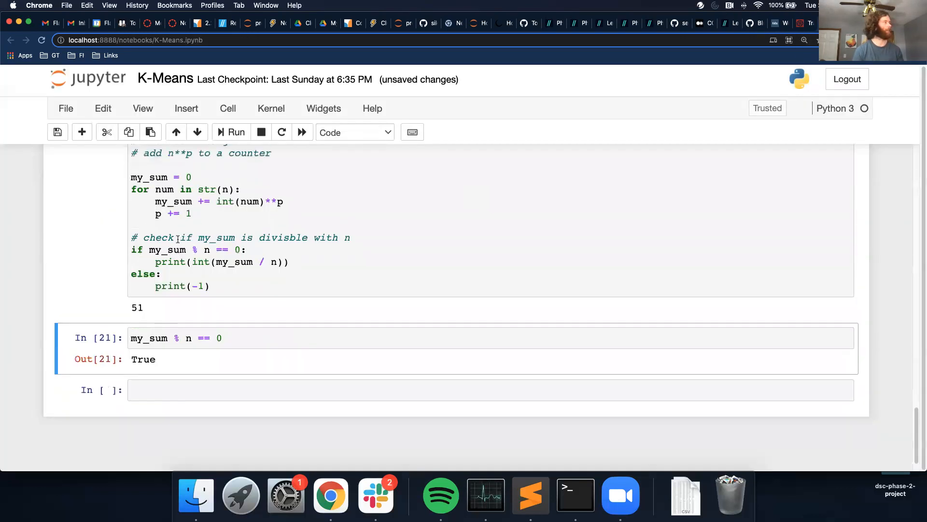
scroll(up, 3)
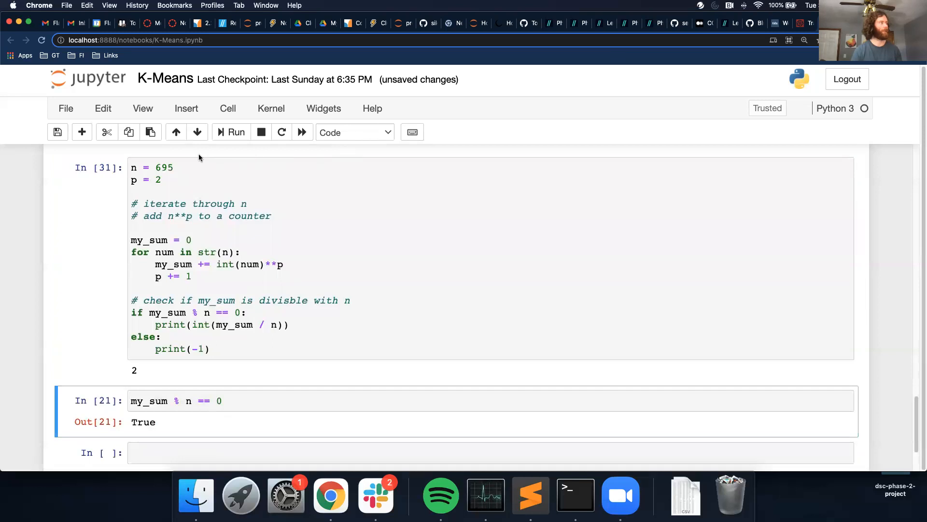
- Edit the combined cell's first line to n = 92 and rerun it
click(414, 267)
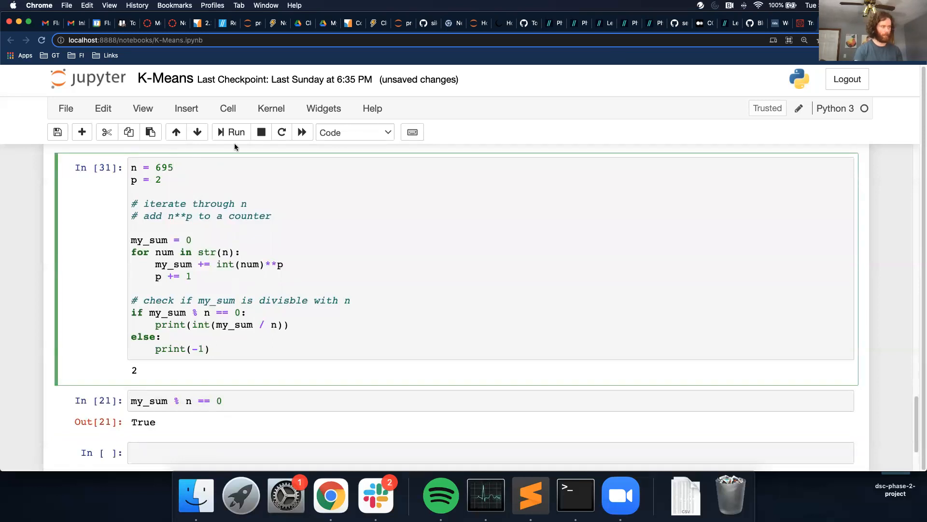
text(92)
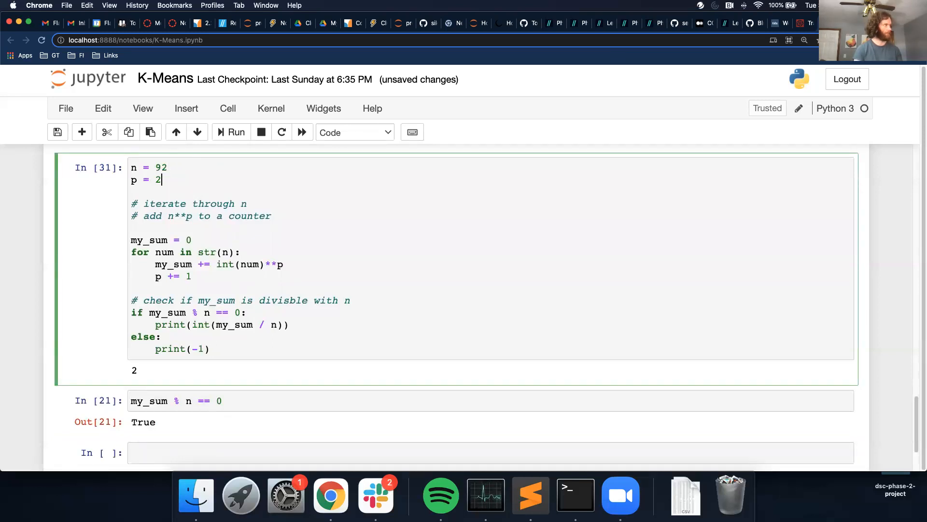
click(236, 132)
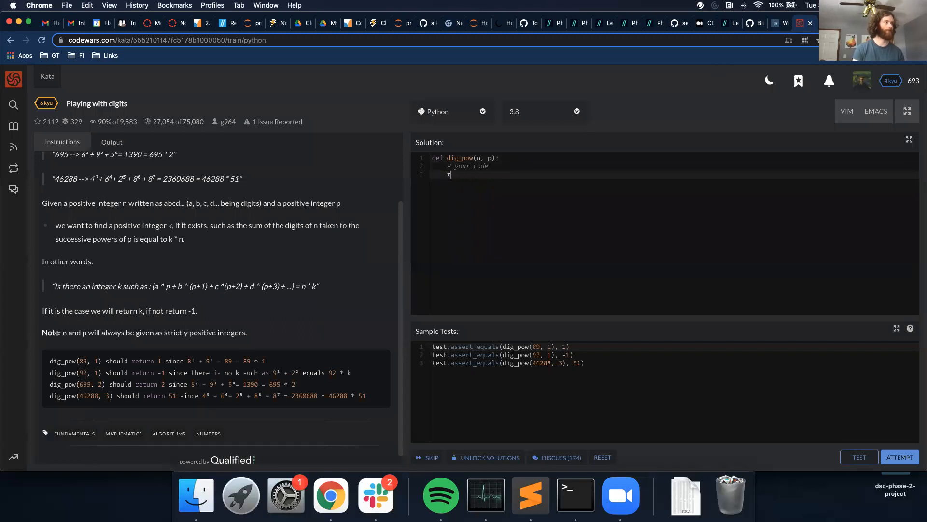
- Fill dig_pow with the my_sum loop returning the quotient or -1 and run the sample tests
text(my_sum = 0)
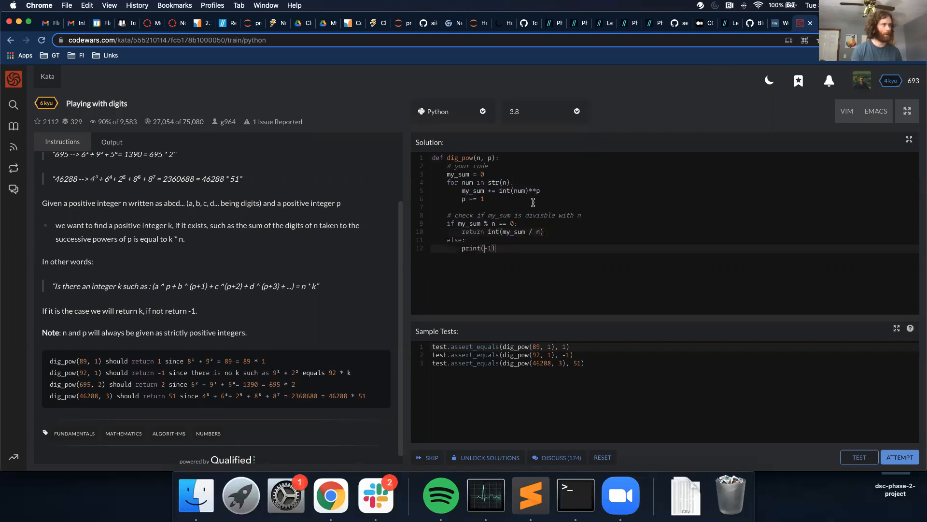
text(return -1)
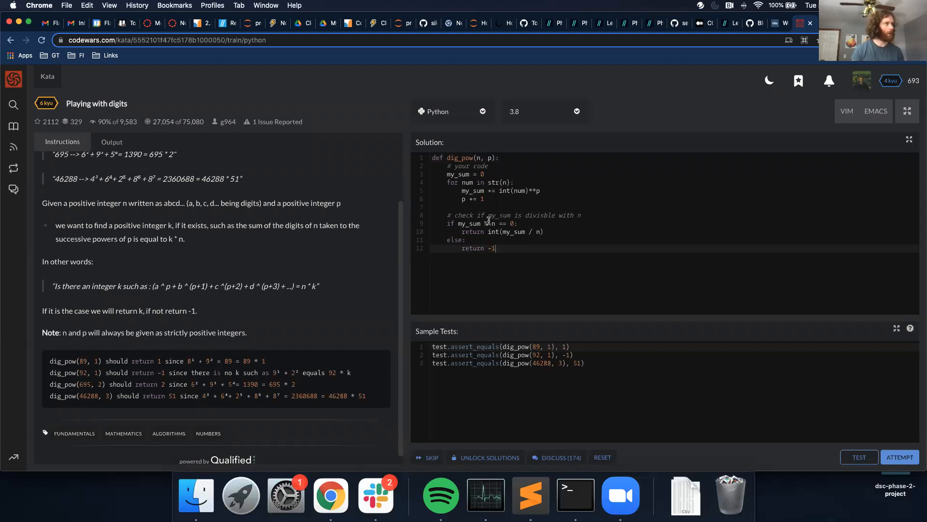
click(859, 456)
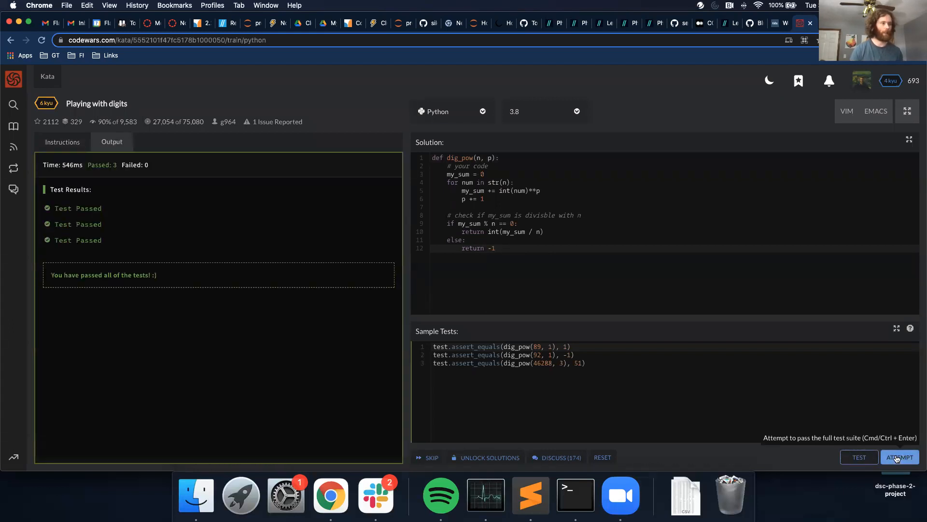
- Attempt the dig_pow solution against the full suite, passing all 32 tests
click(901, 457)
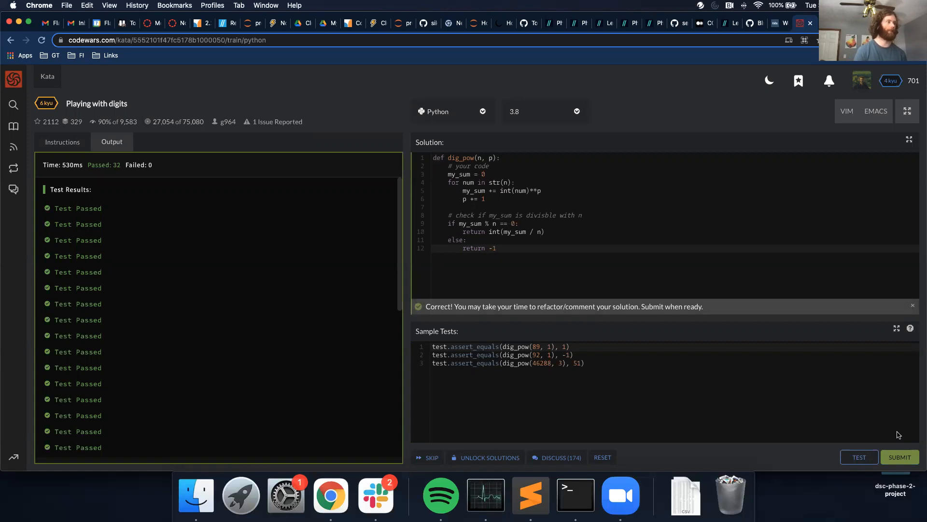
mouse_move(730, 494)
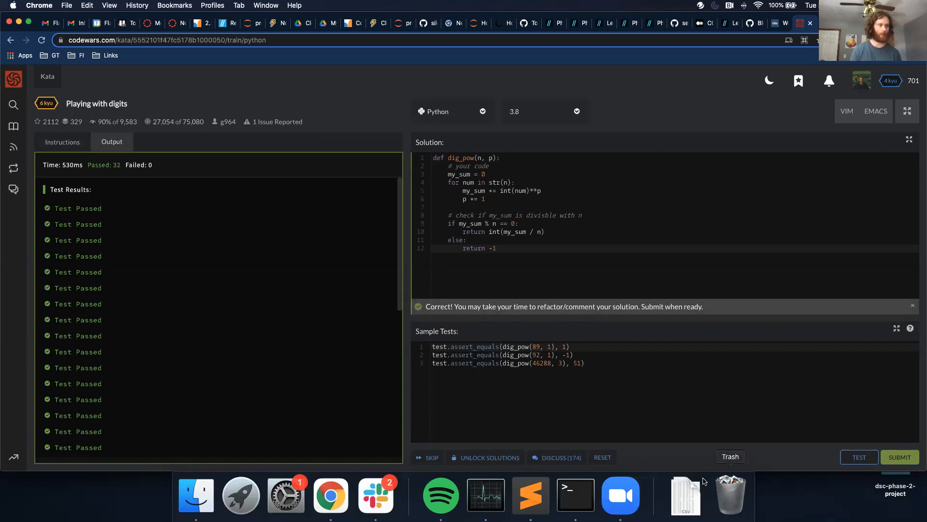